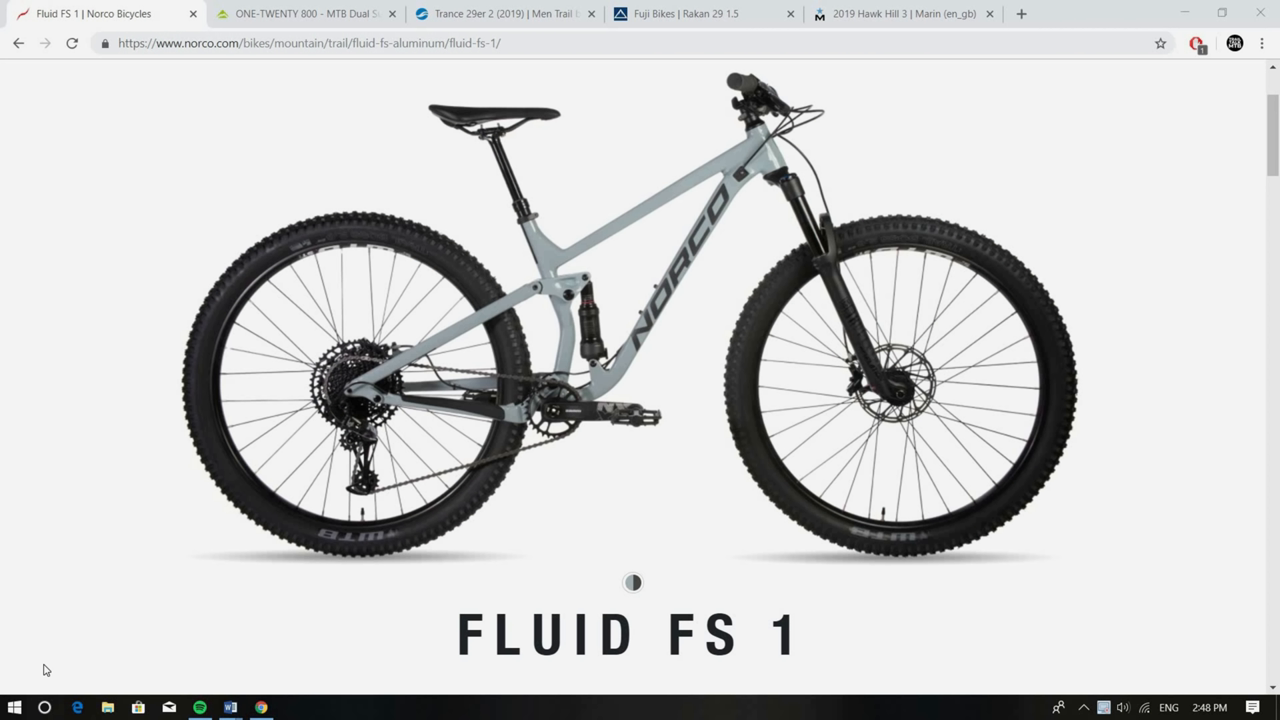
Scroll the Fluid FS 1 page past price and description to the Wheels specifications
{"action": "scroll", "scroll_direction": "down", "scroll_amount": 3}
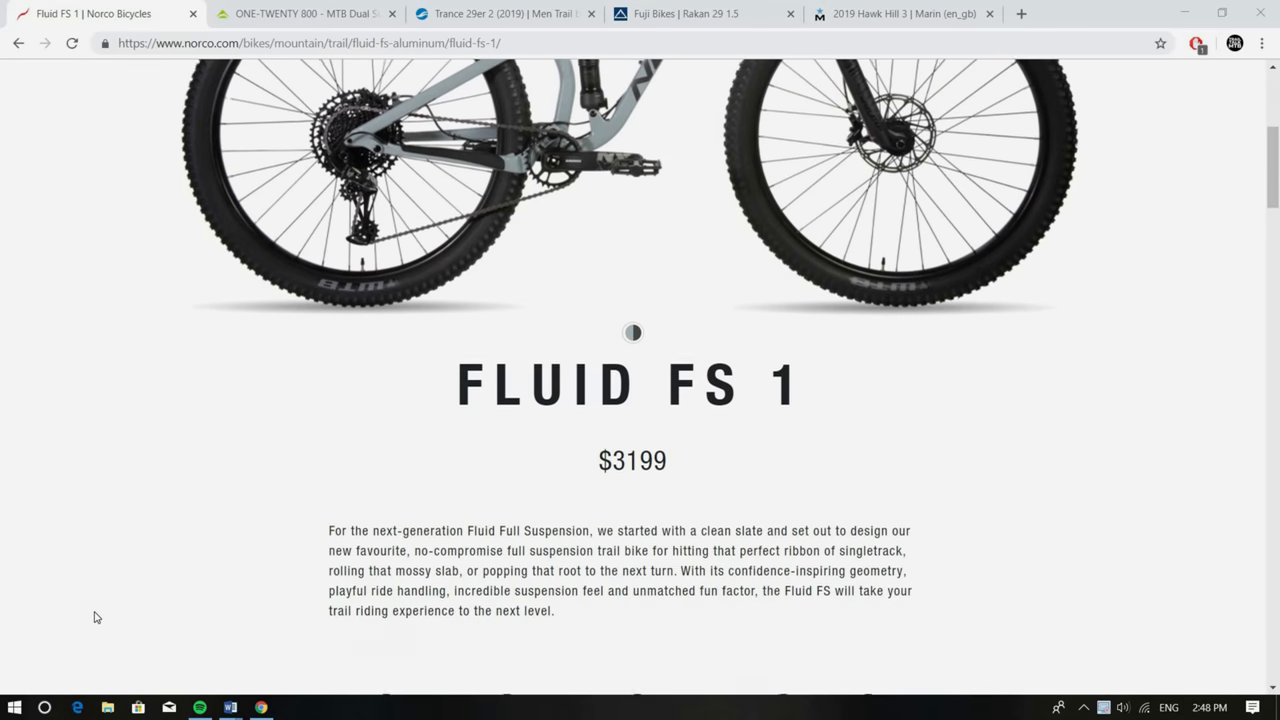
{"action": "scroll", "scroll_direction": "down", "scroll_amount": 3}
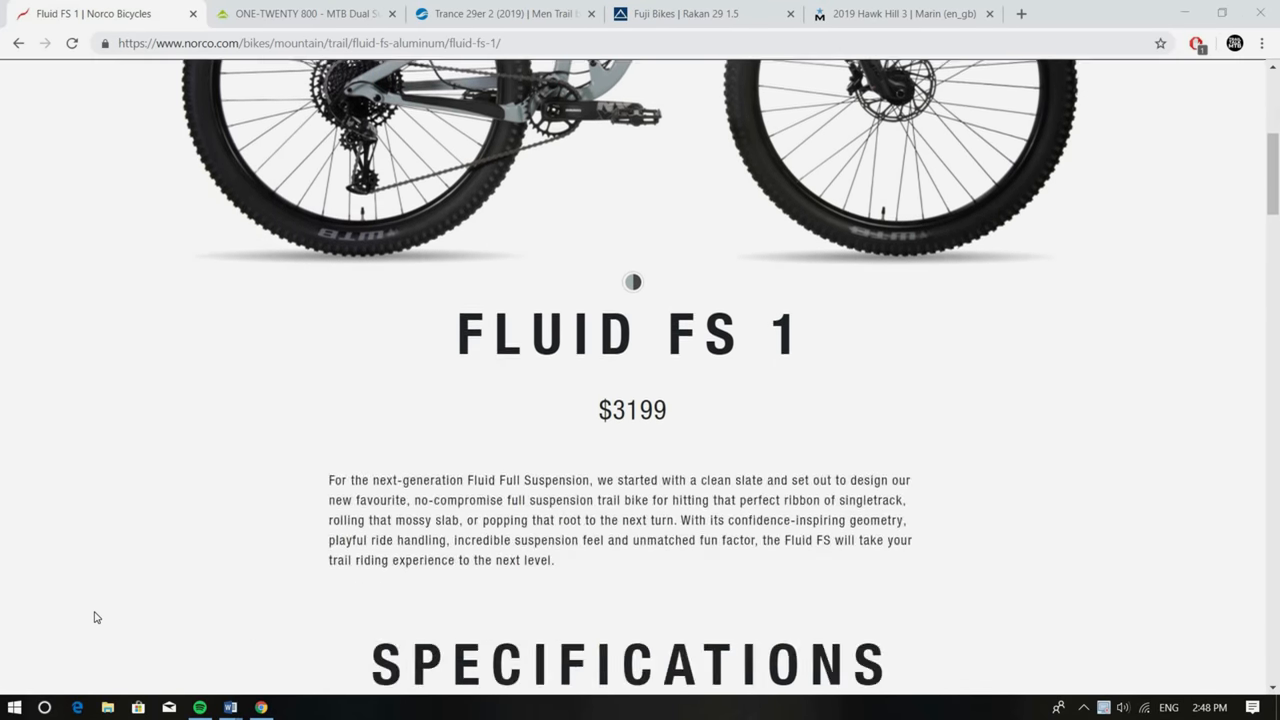
{"action": "scroll", "scroll_direction": "down", "scroll_amount": 3}
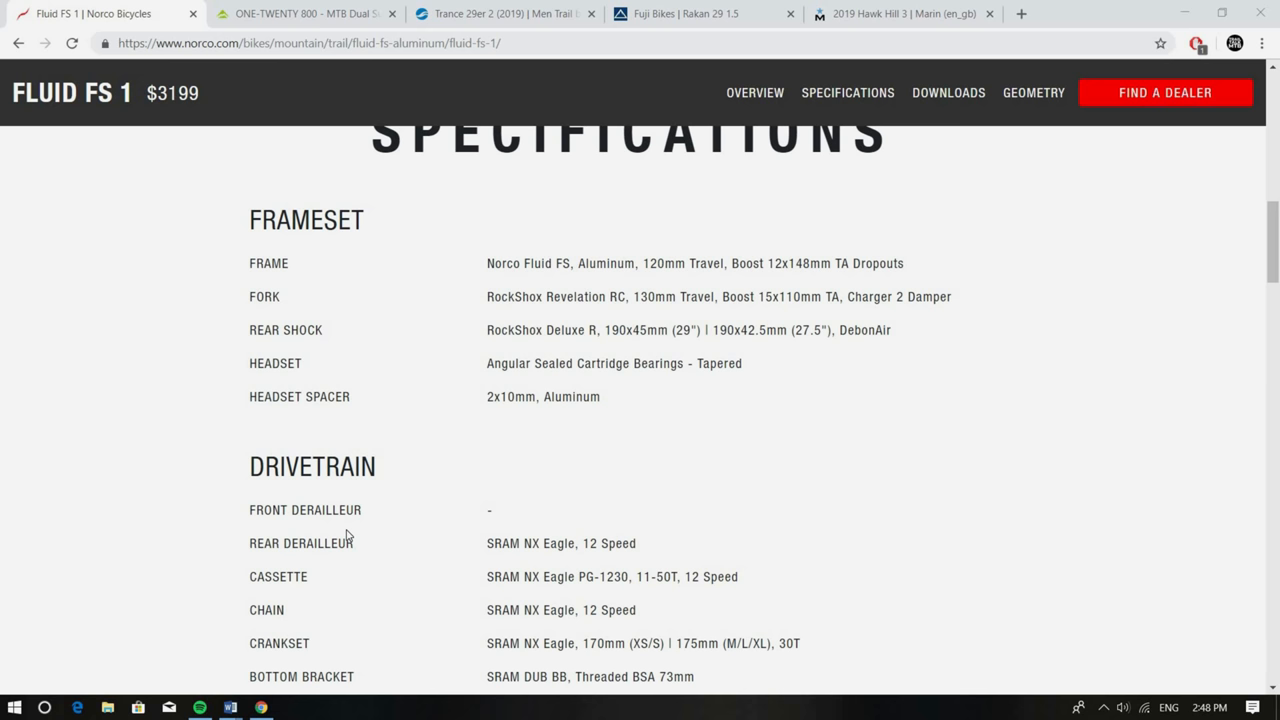
{"action": "scroll", "scroll_direction": "down", "scroll_amount": 3}
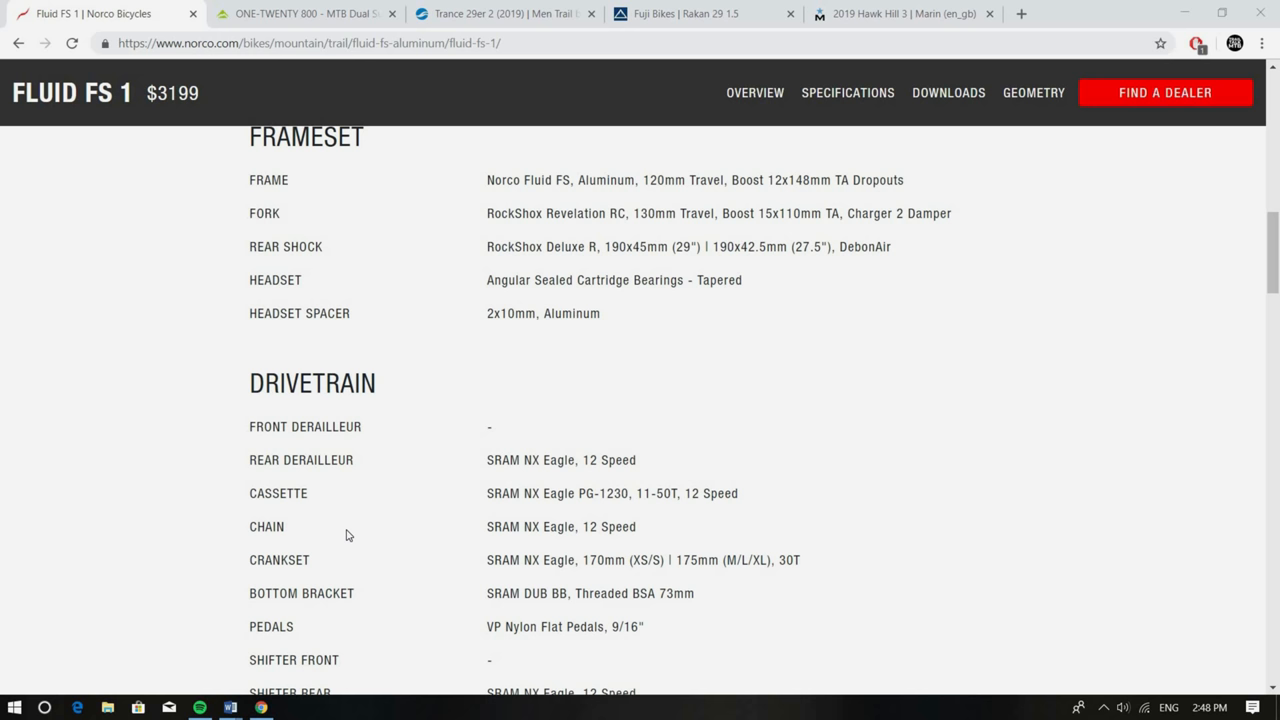
{"action": "scroll", "scroll_direction": "down", "scroll_amount": 3}
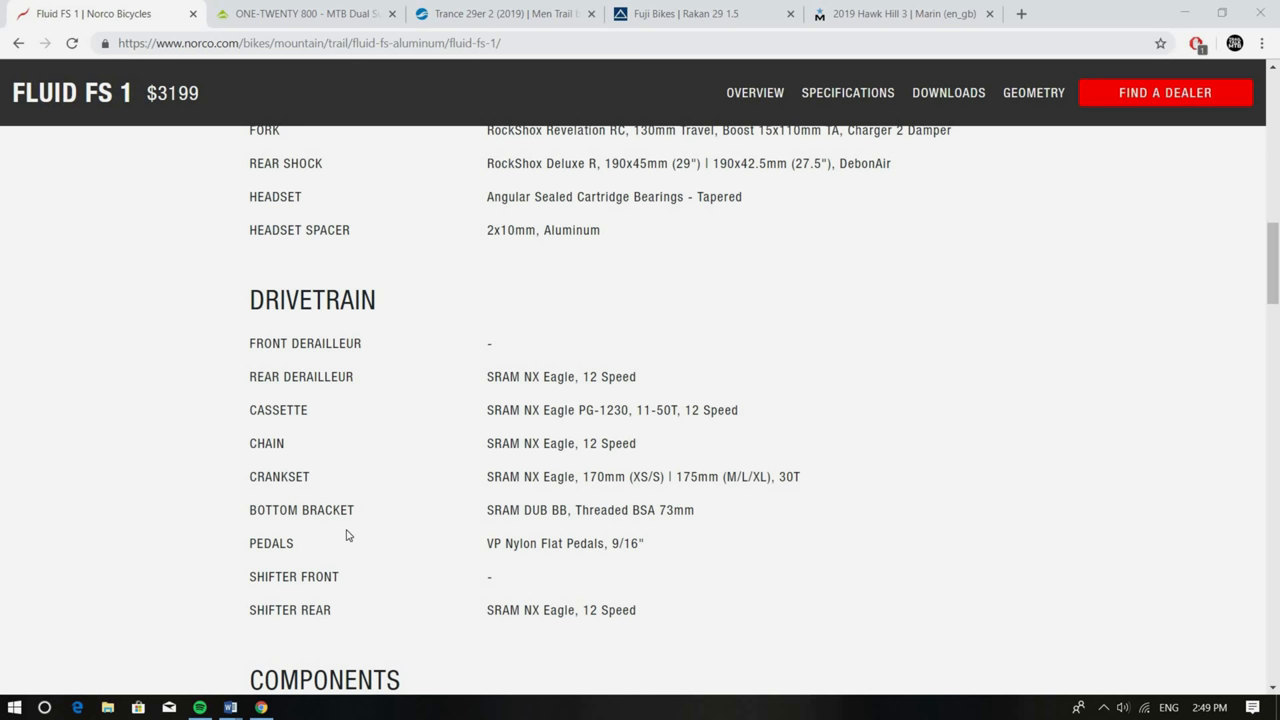
{"action": "scroll", "scroll_direction": "down", "scroll_amount": 3}
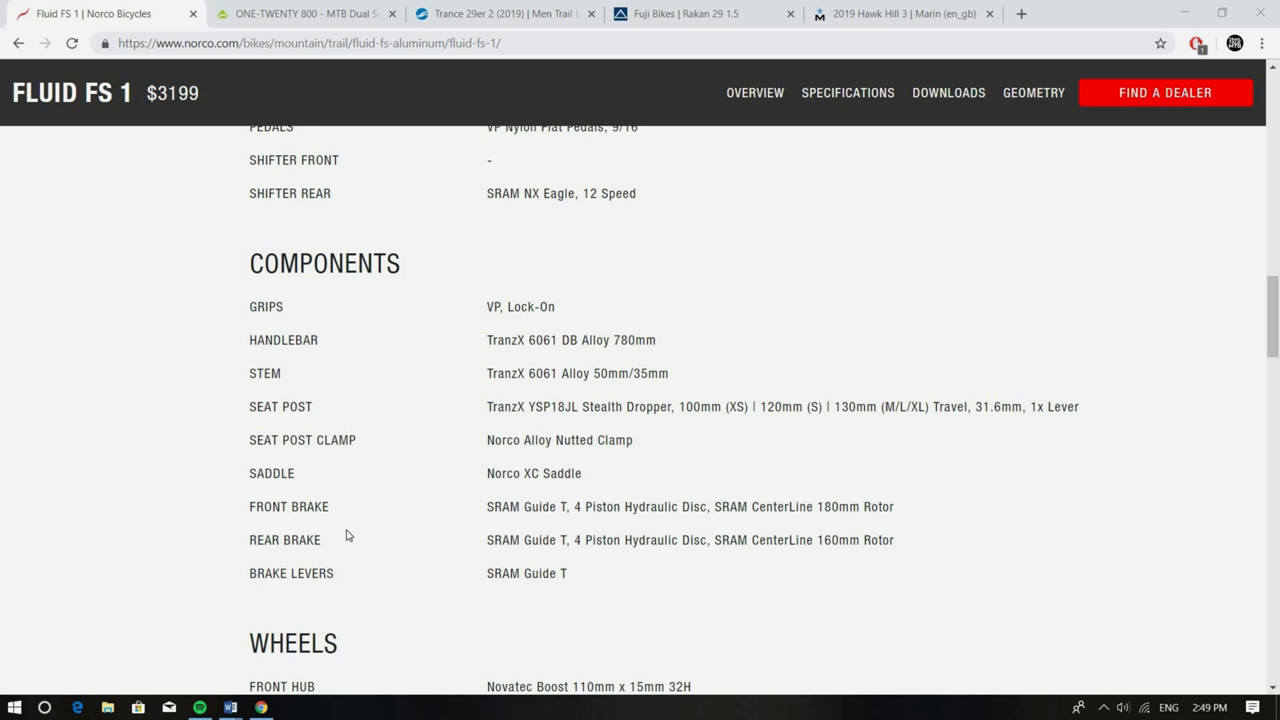
{"action": "scroll", "scroll_direction": "down", "scroll_amount": 3}
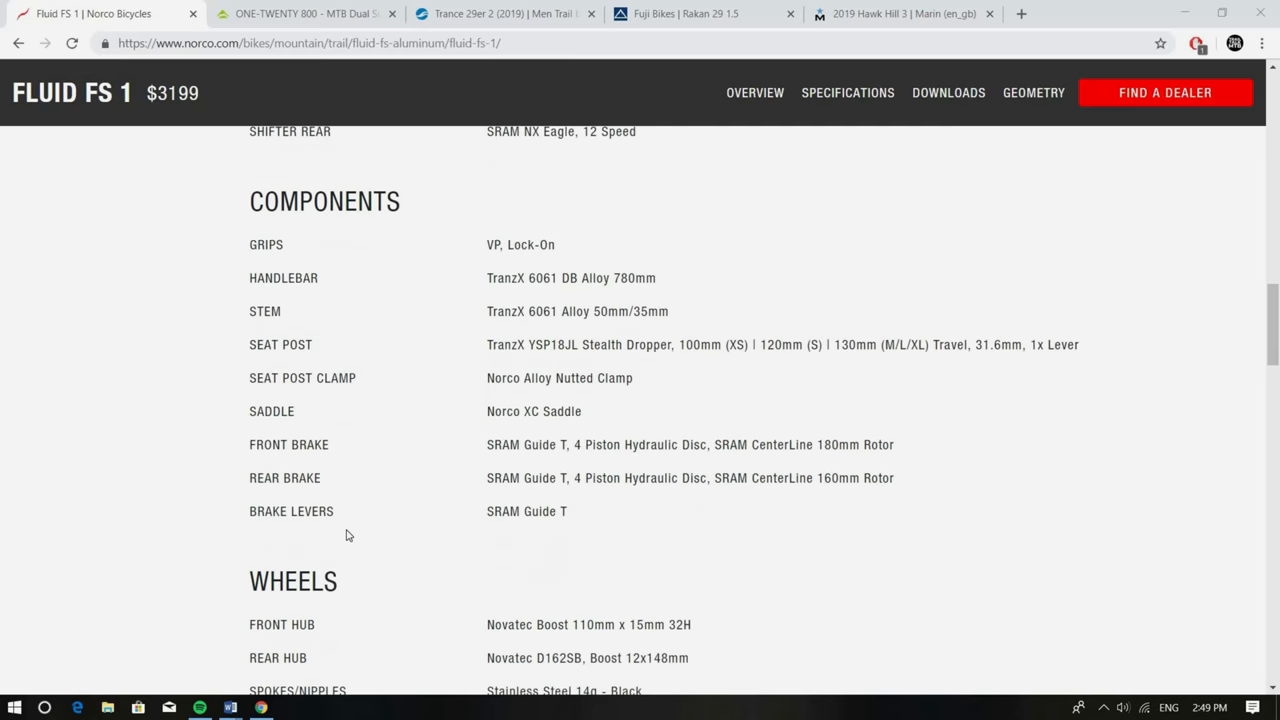
{"action": "scroll", "scroll_direction": "down", "scroll_amount": 3}
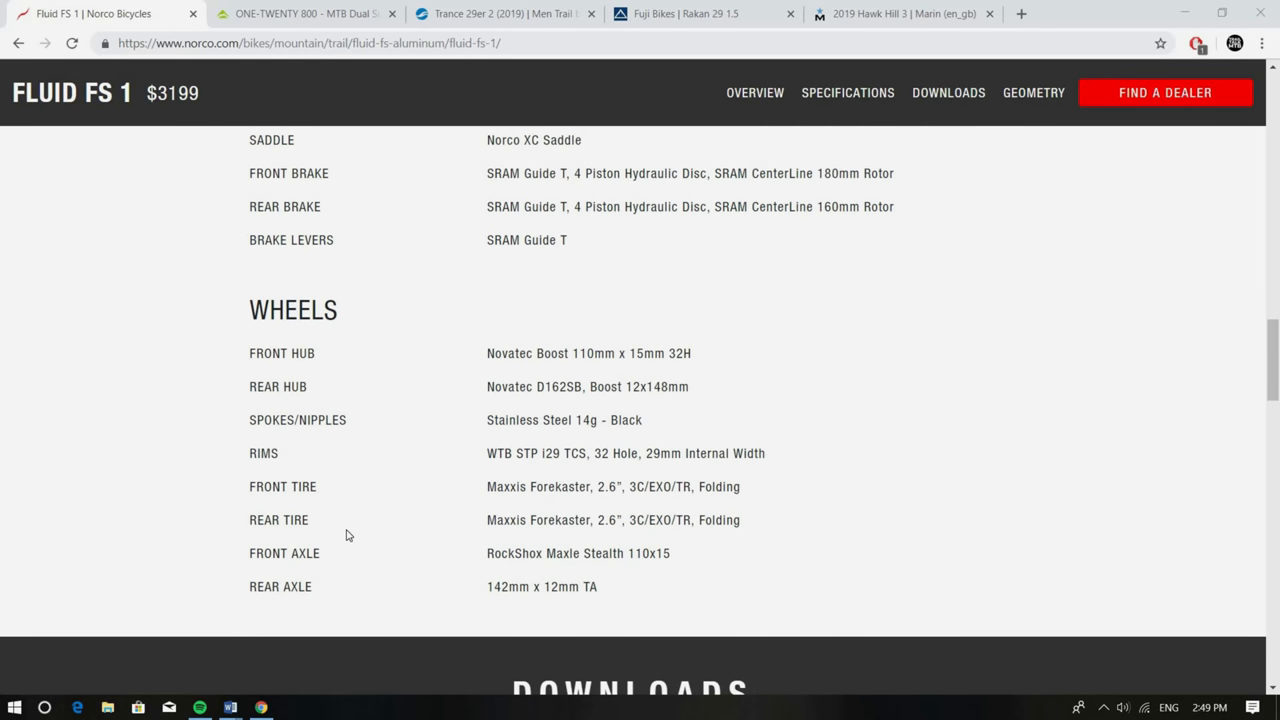
Show the Fluid FS 1 geometry for 29" wheels and read down to stem length
{"action": "scroll", "scroll_direction": "down", "scroll_amount": 3}
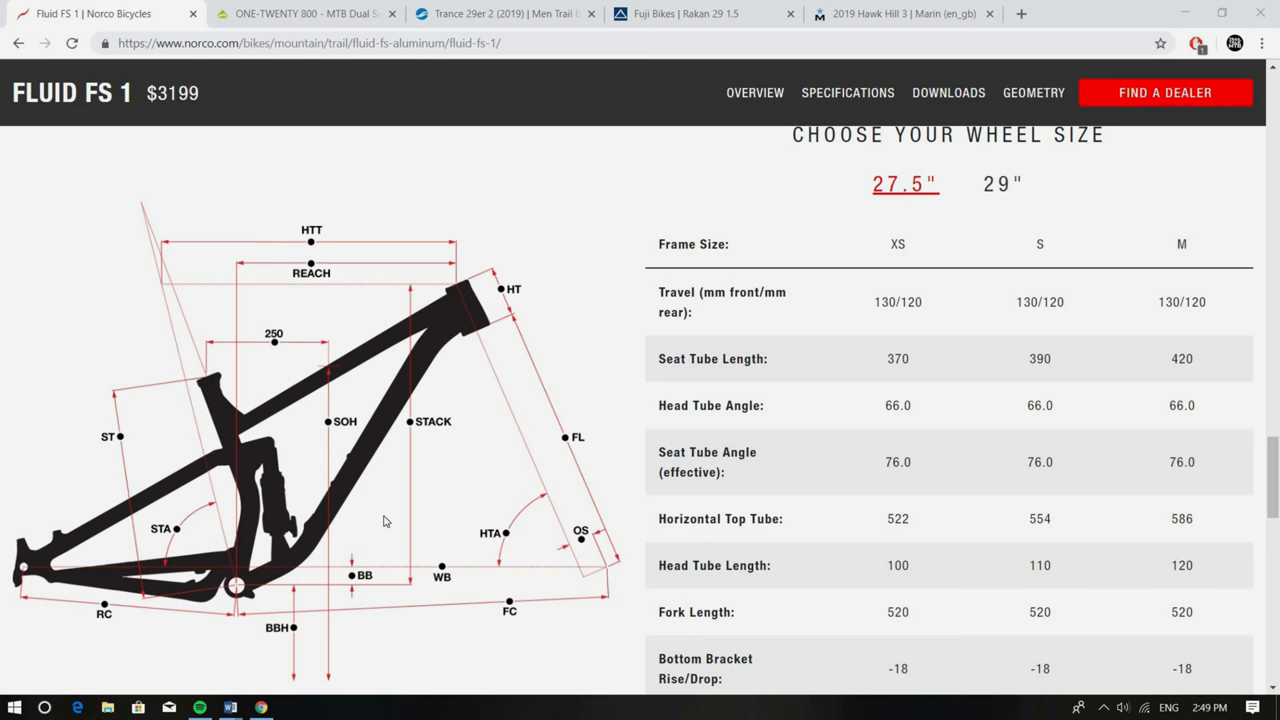
{"action": "left_click", "coordinate": [1002, 184]}
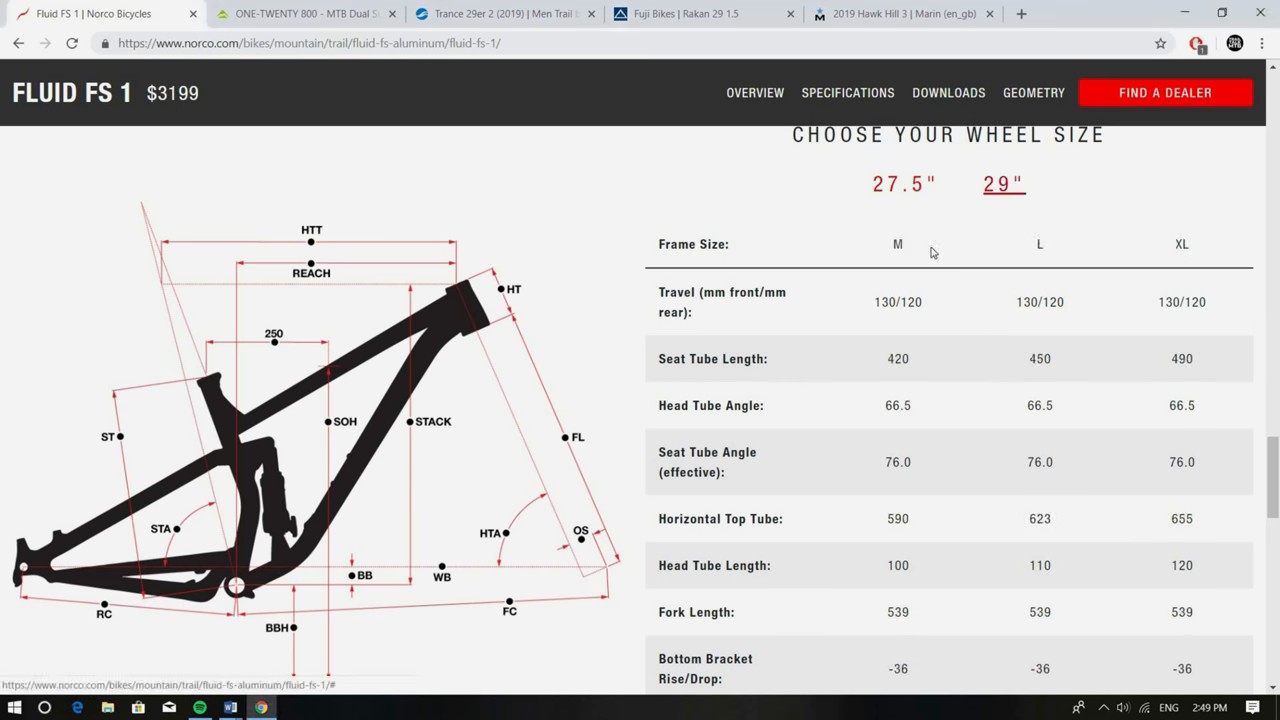
{"action": "mouse_move", "coordinate": [978, 287]}
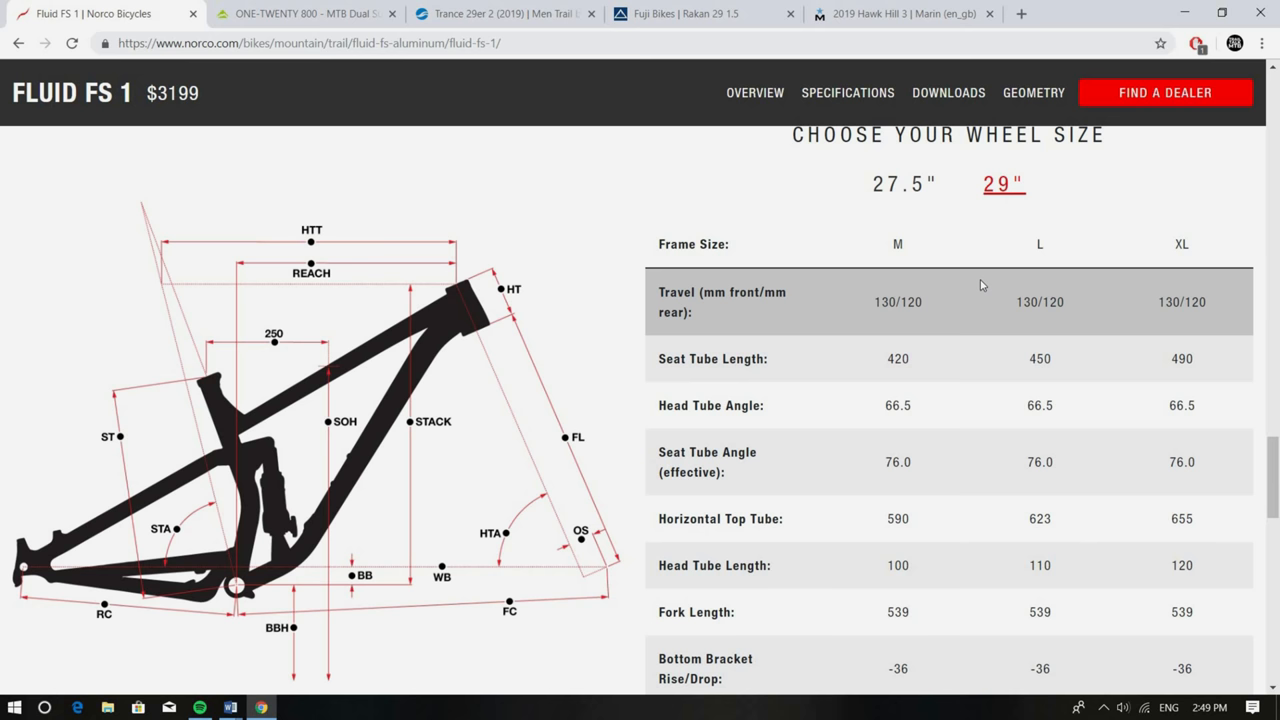
{"action": "mouse_move", "coordinate": [1024, 278]}
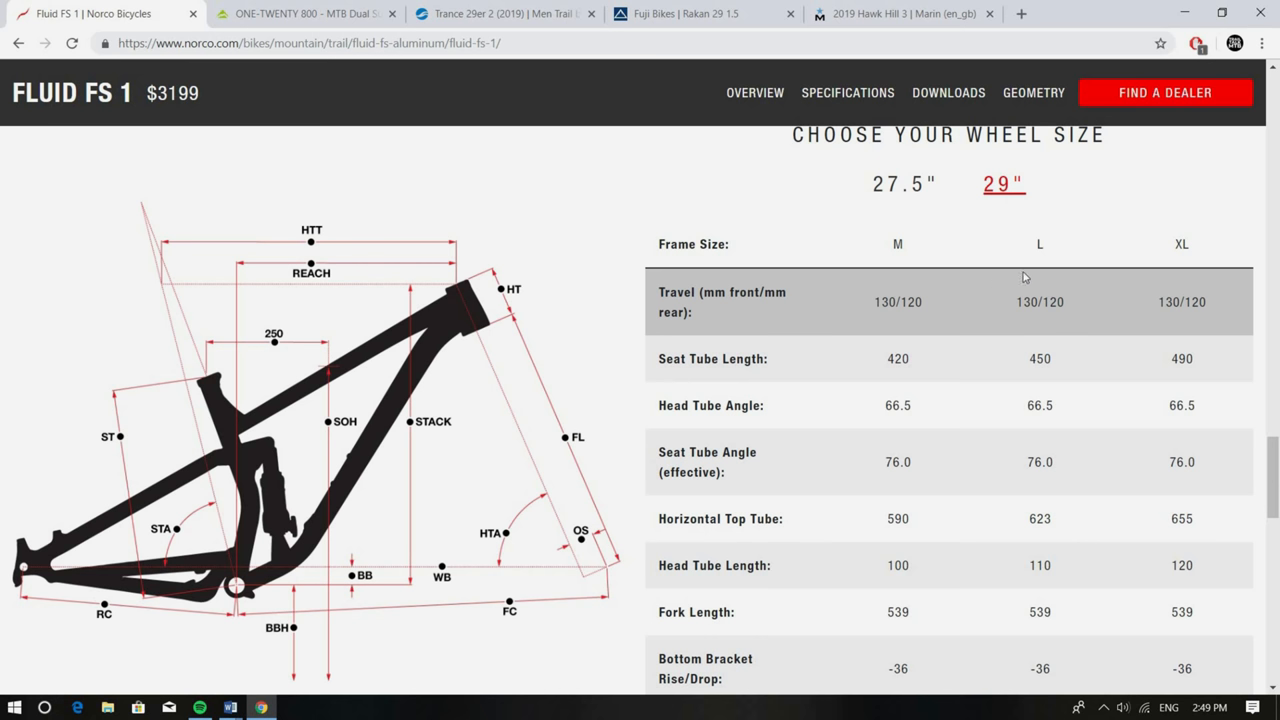
{"action": "mouse_move", "coordinate": [1020, 250]}
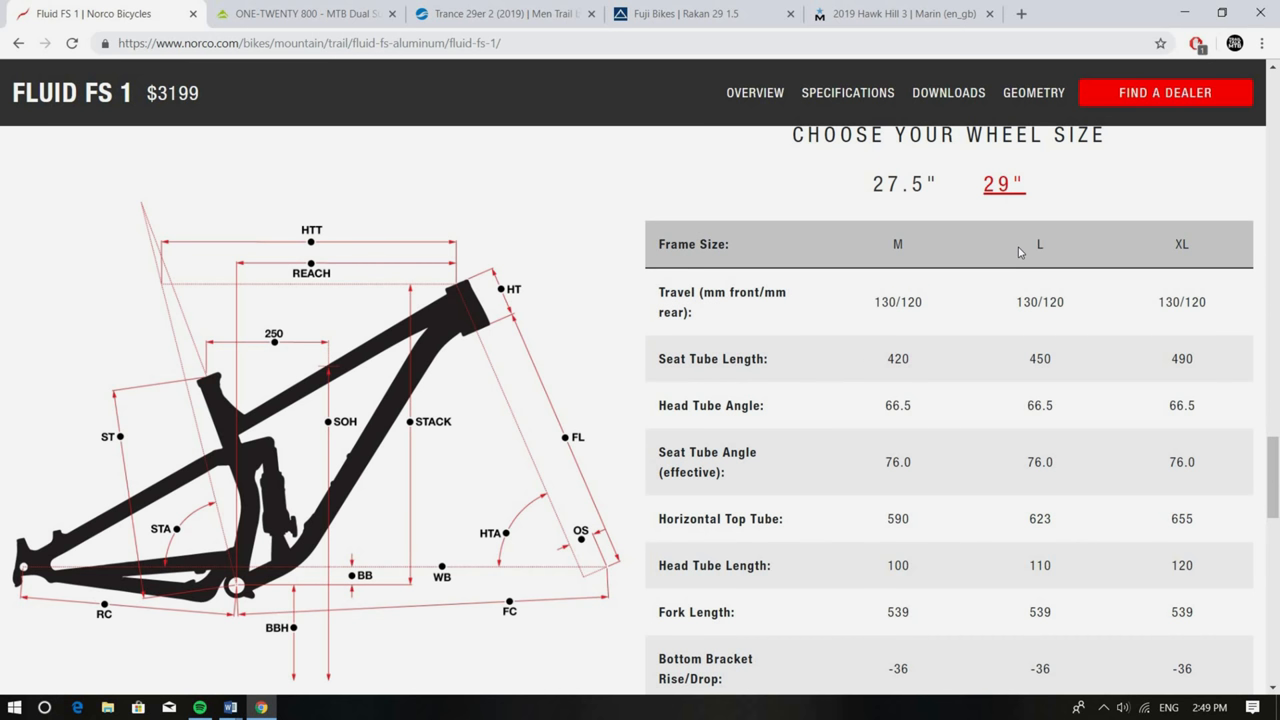
{"action": "mouse_move", "coordinate": [1015, 265]}
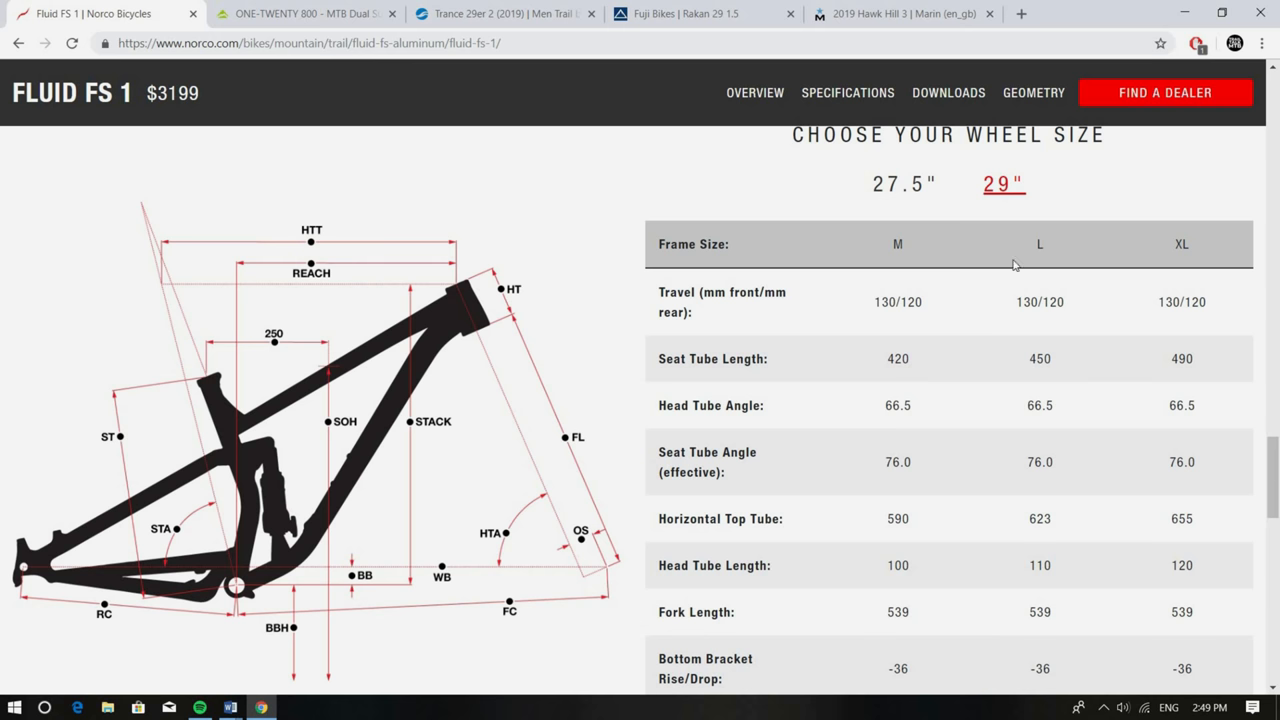
{"action": "mouse_move", "coordinate": [967, 256]}
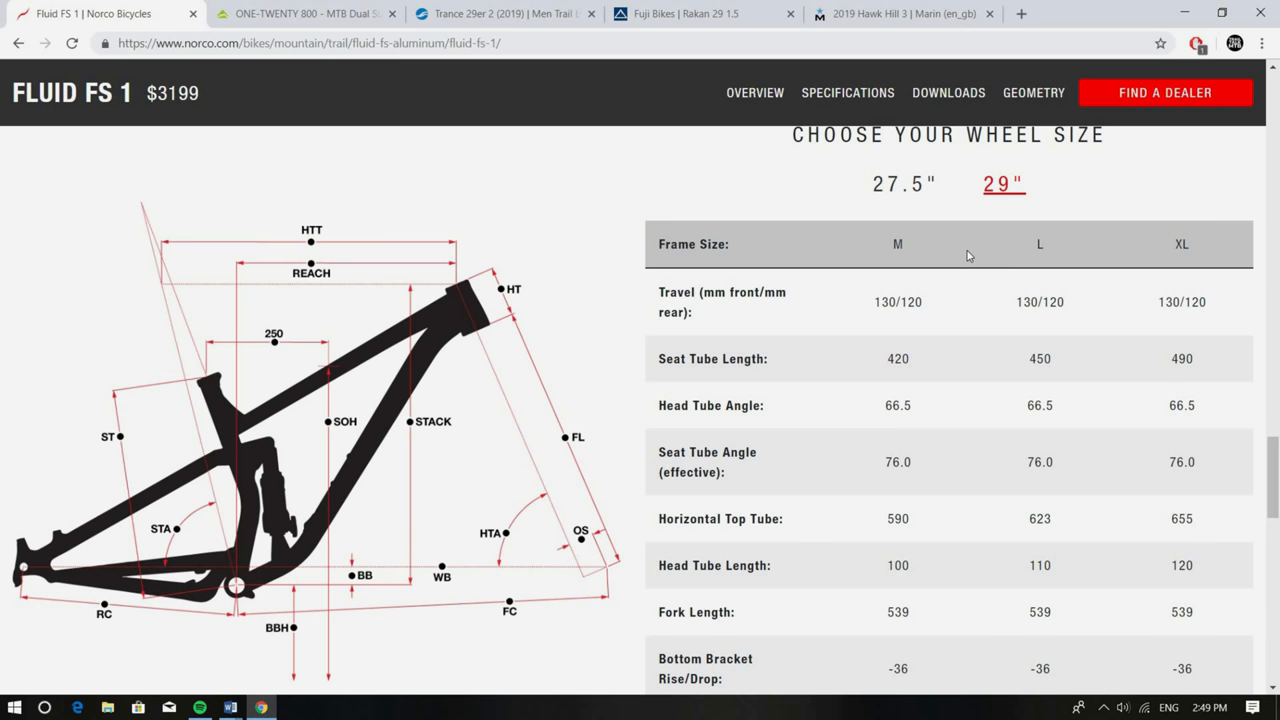
{"action": "mouse_move", "coordinate": [1004, 278]}
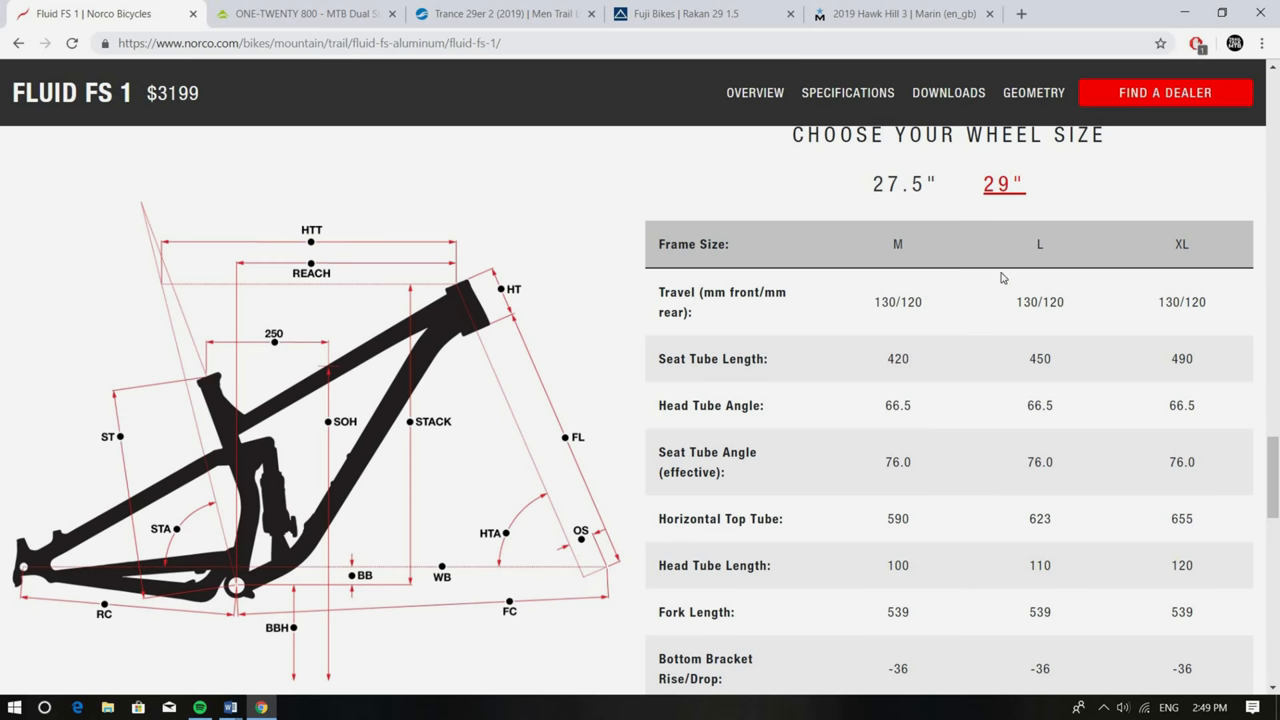
{"action": "mouse_move", "coordinate": [1024, 238]}
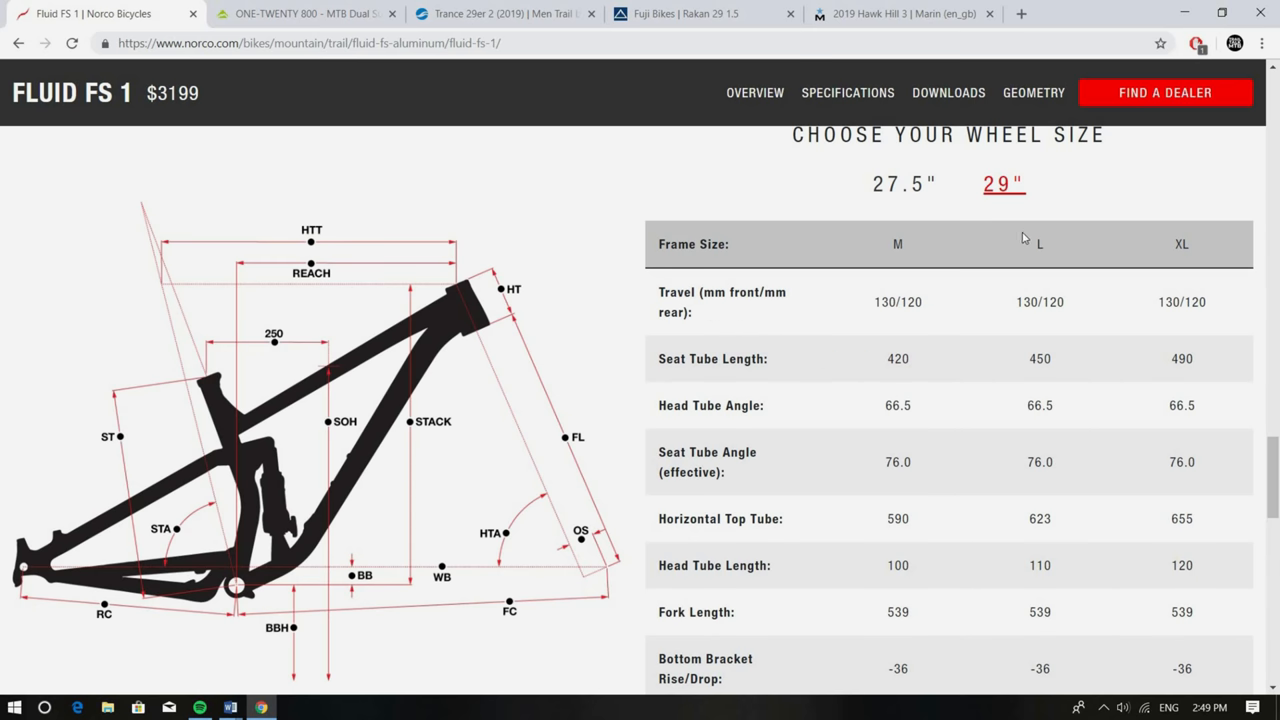
{"action": "scroll", "scroll_direction": "down", "scroll_amount": 3}
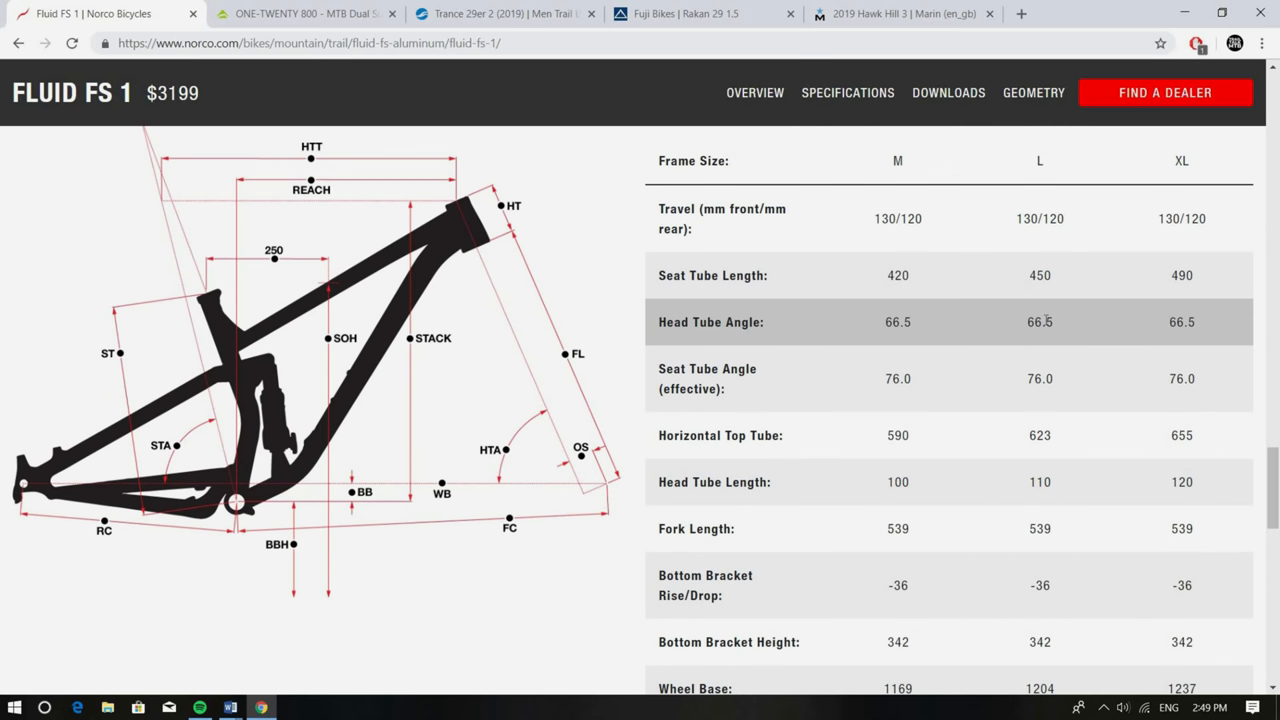
{"action": "mouse_move", "coordinate": [1065, 334]}
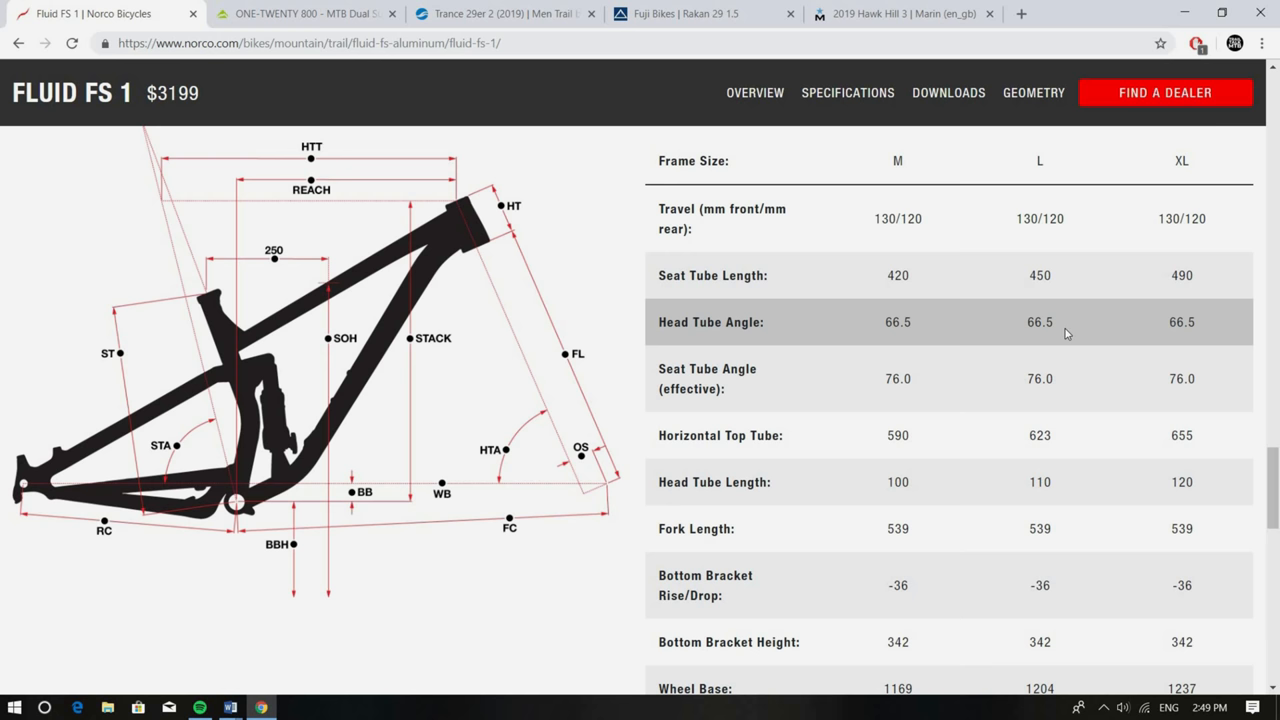
{"action": "mouse_move", "coordinate": [1069, 372]}
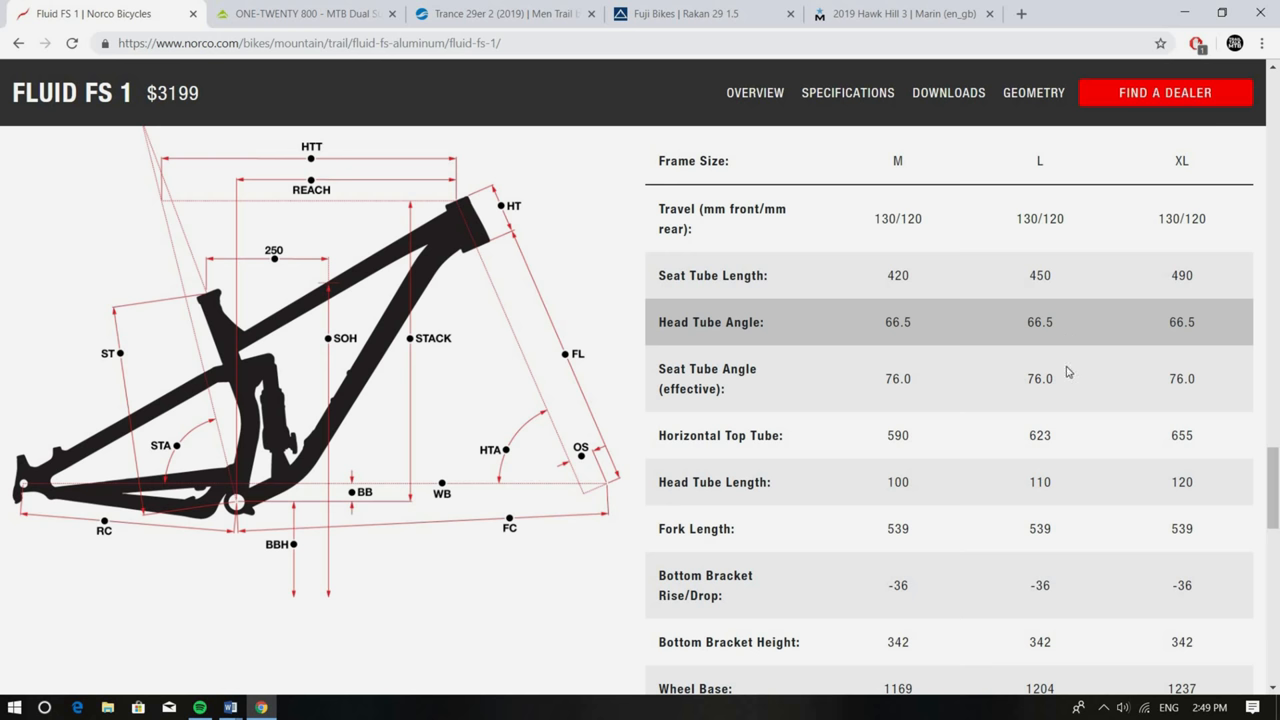
{"action": "mouse_move", "coordinate": [1068, 378]}
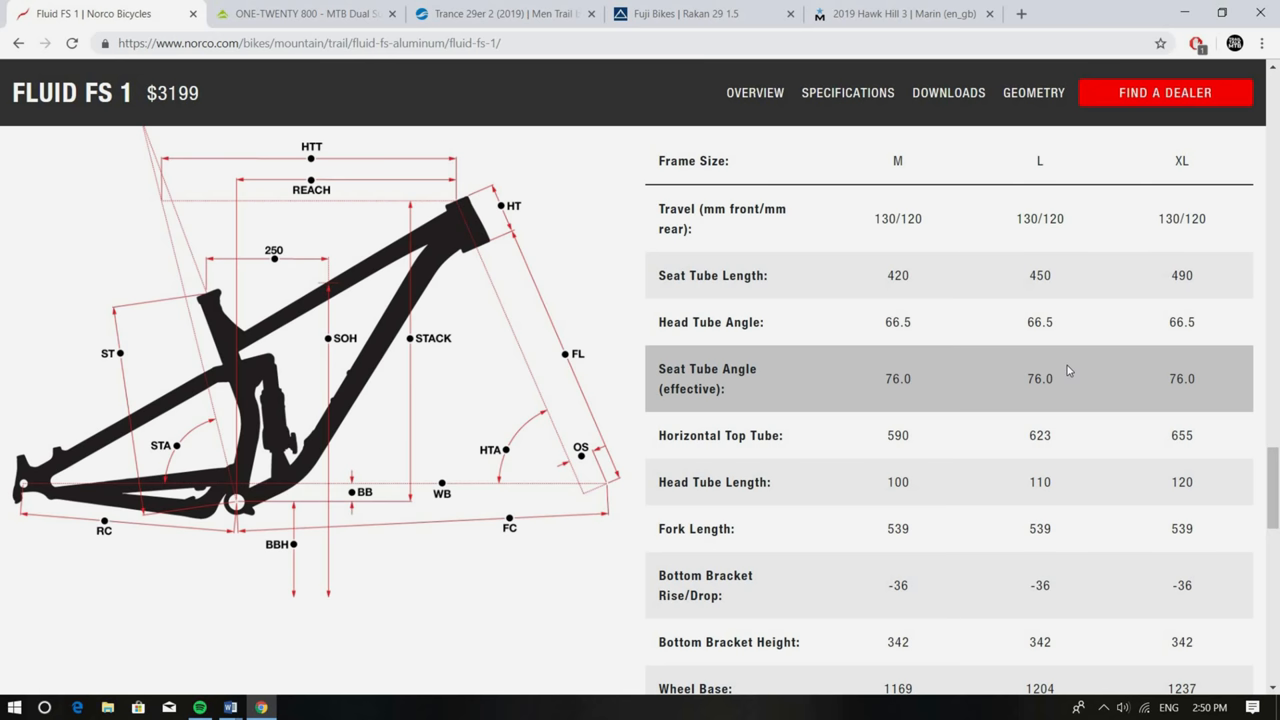
{"action": "scroll", "scroll_direction": "down", "scroll_amount": 3}
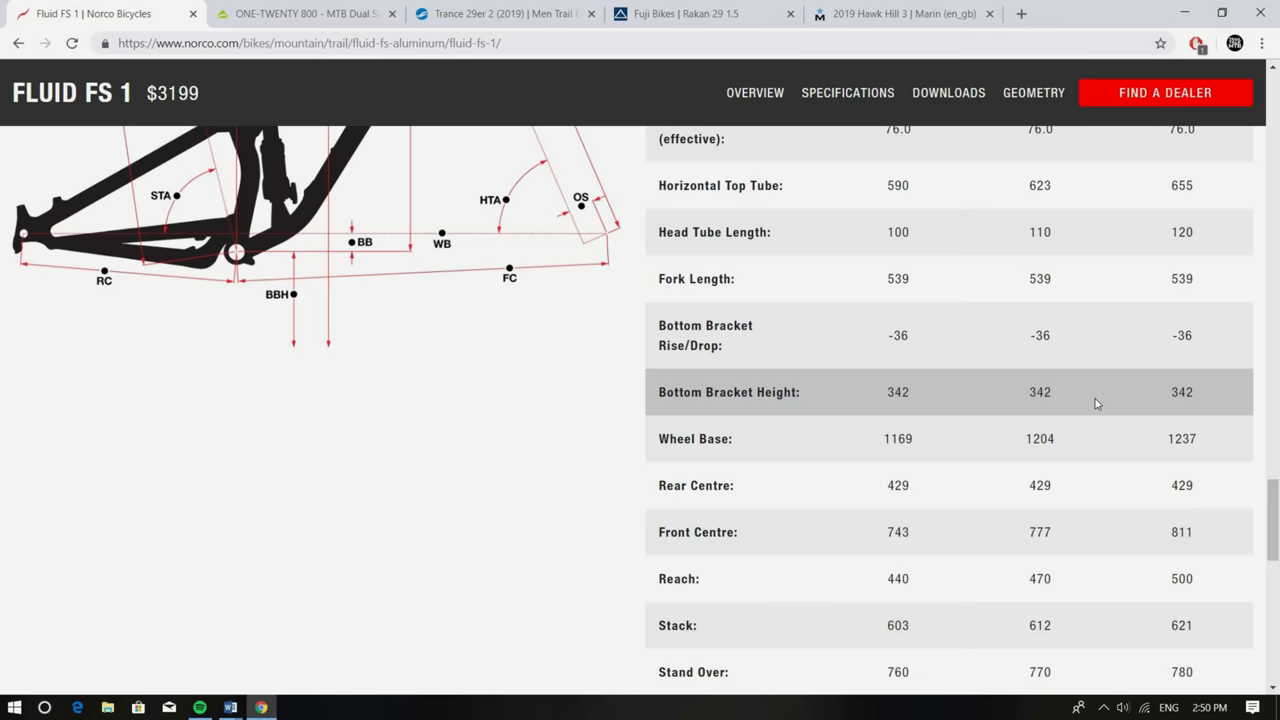
{"action": "scroll", "scroll_direction": "down", "scroll_amount": 3}
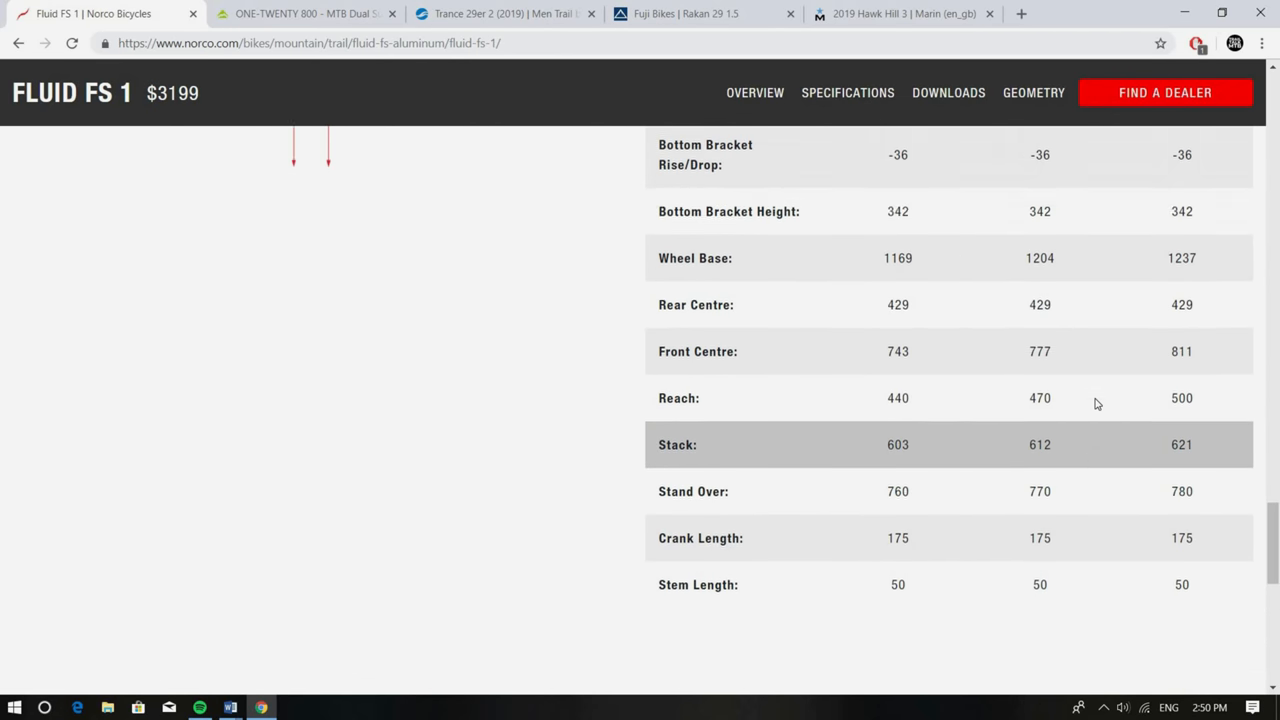
{"action": "scroll", "scroll_direction": "up", "scroll_amount": 3}
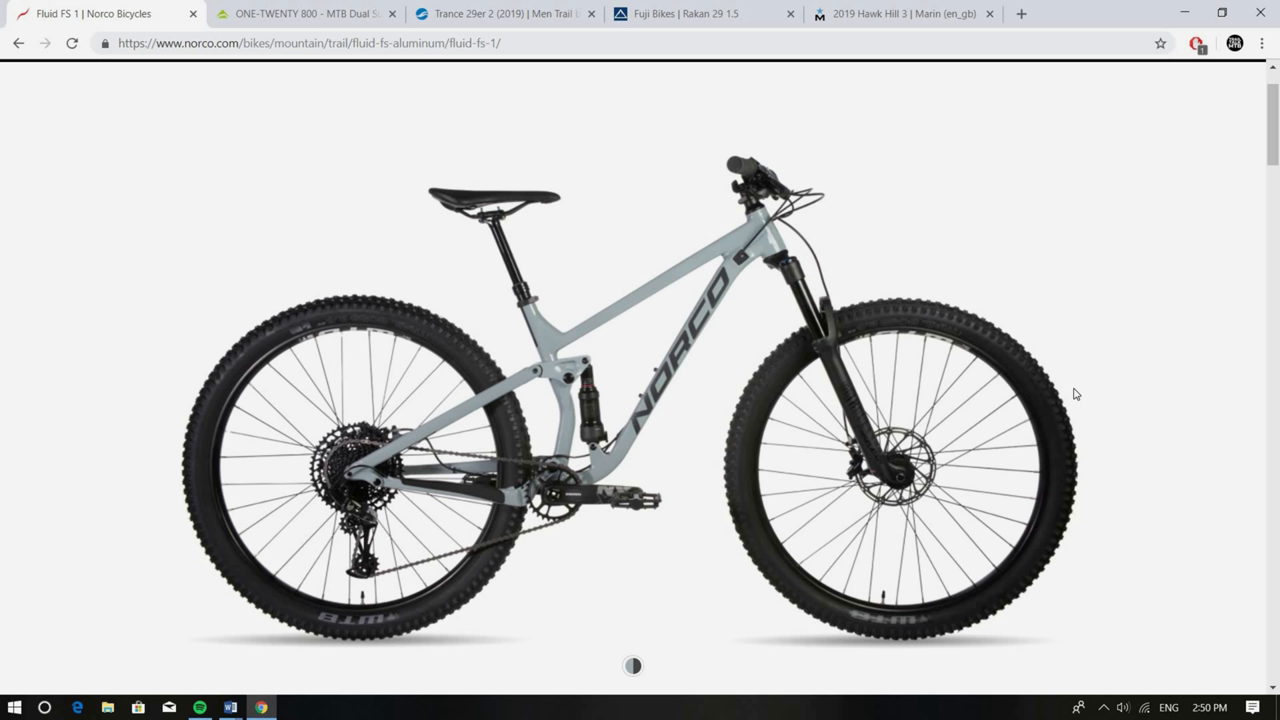
{"action": "mouse_move", "coordinate": [1050, 389]}
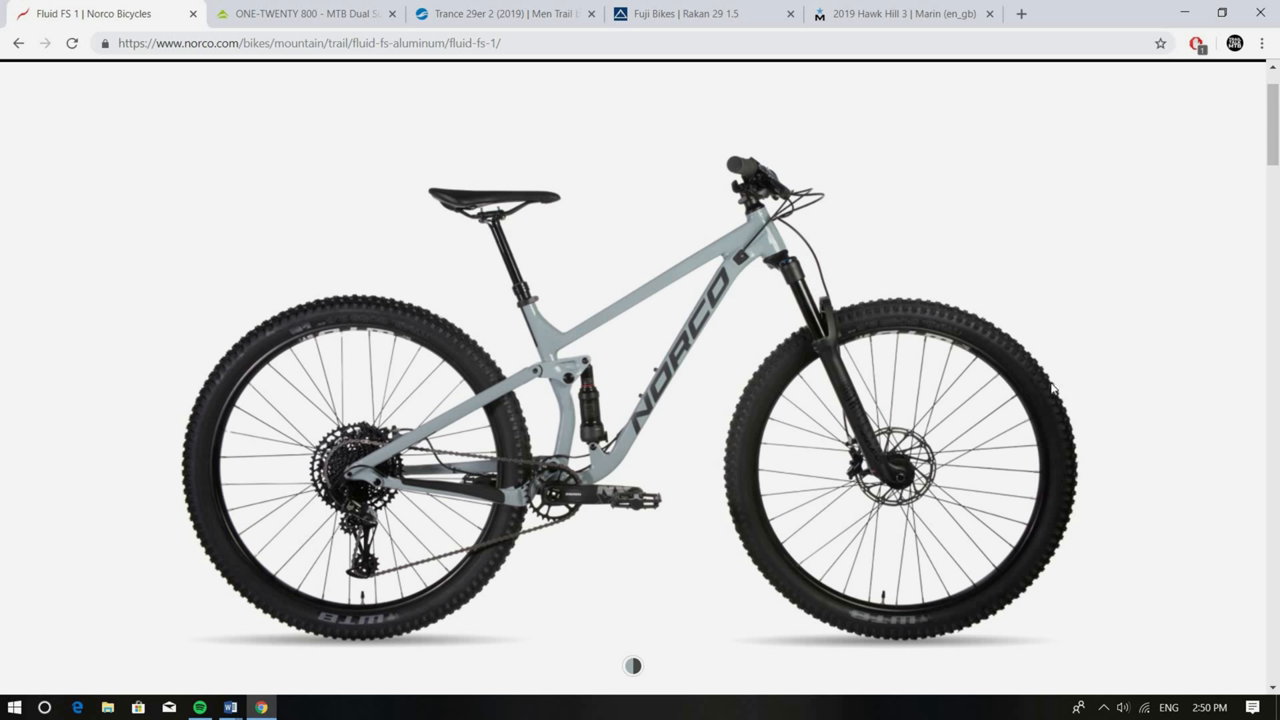
Switch to the Merida ONE-TWENTY 800 product page
{"action": "left_click", "coordinate": [300, 13]}
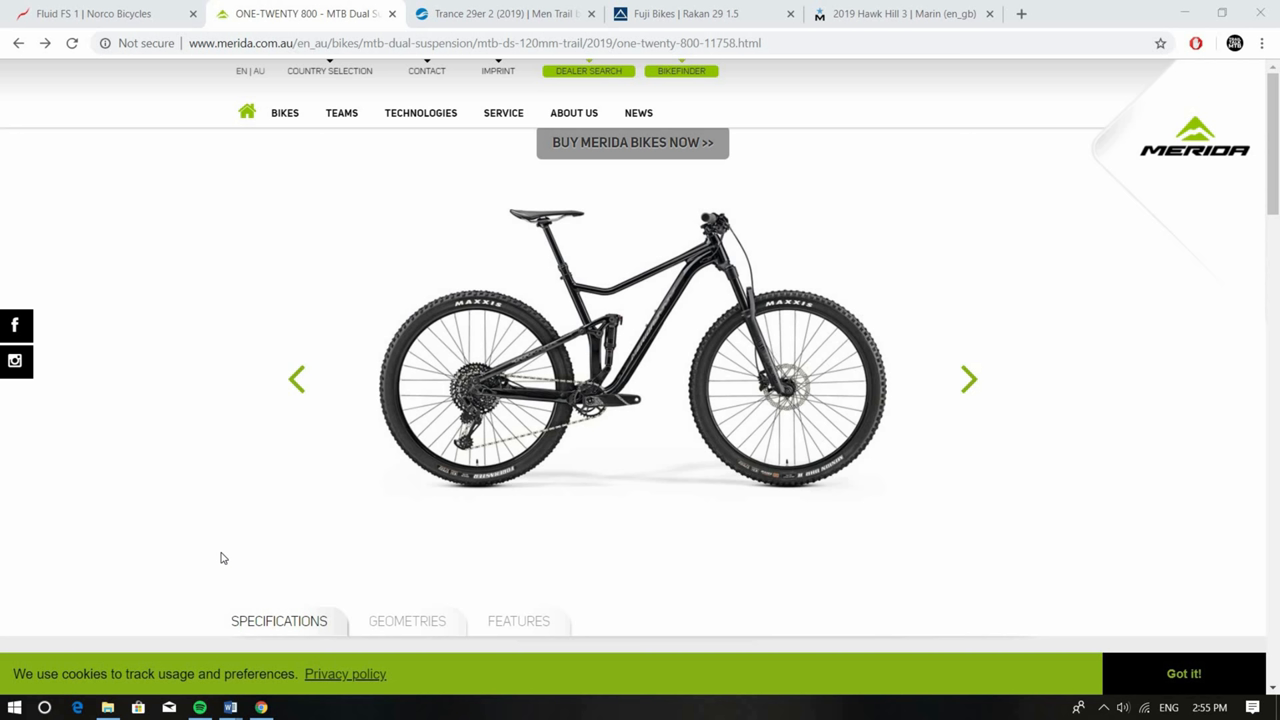
Read the ONE-TWENTY 800 components down to the 14.41 kg weight and $3,699.00 price
{"action": "scroll", "scroll_direction": "down", "scroll_amount": 3}
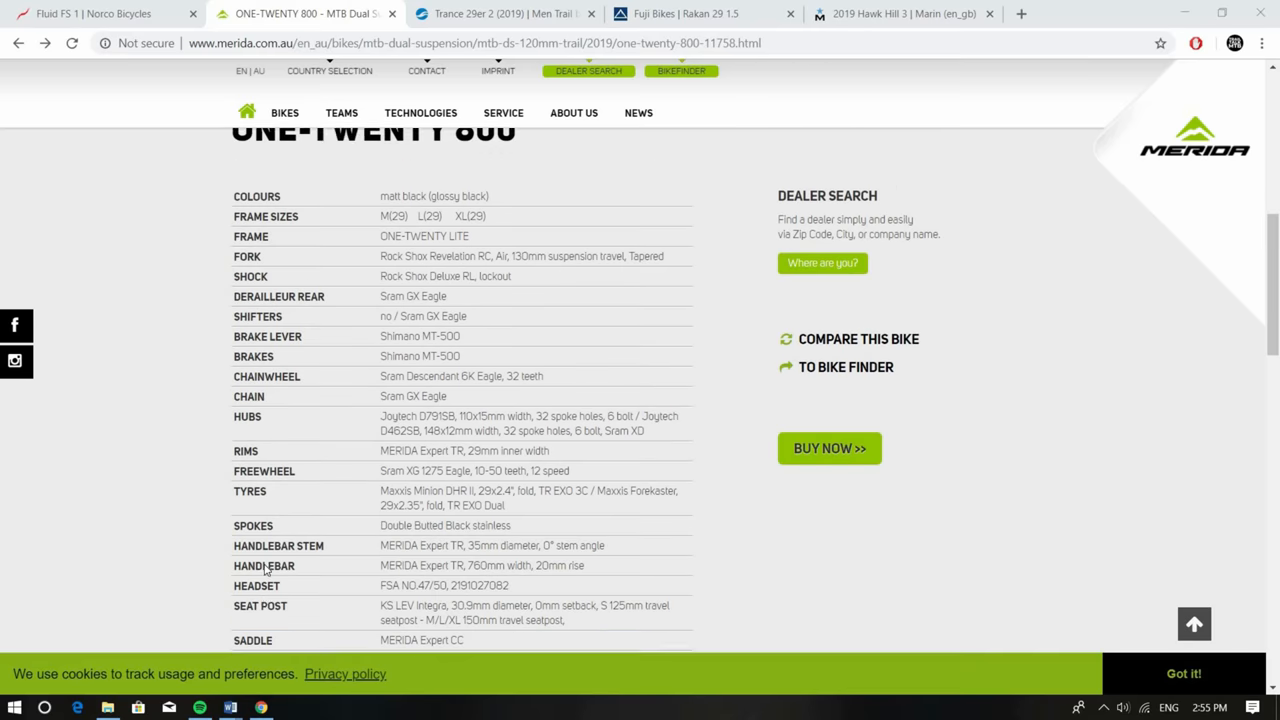
{"action": "scroll", "scroll_direction": "down", "scroll_amount": 3}
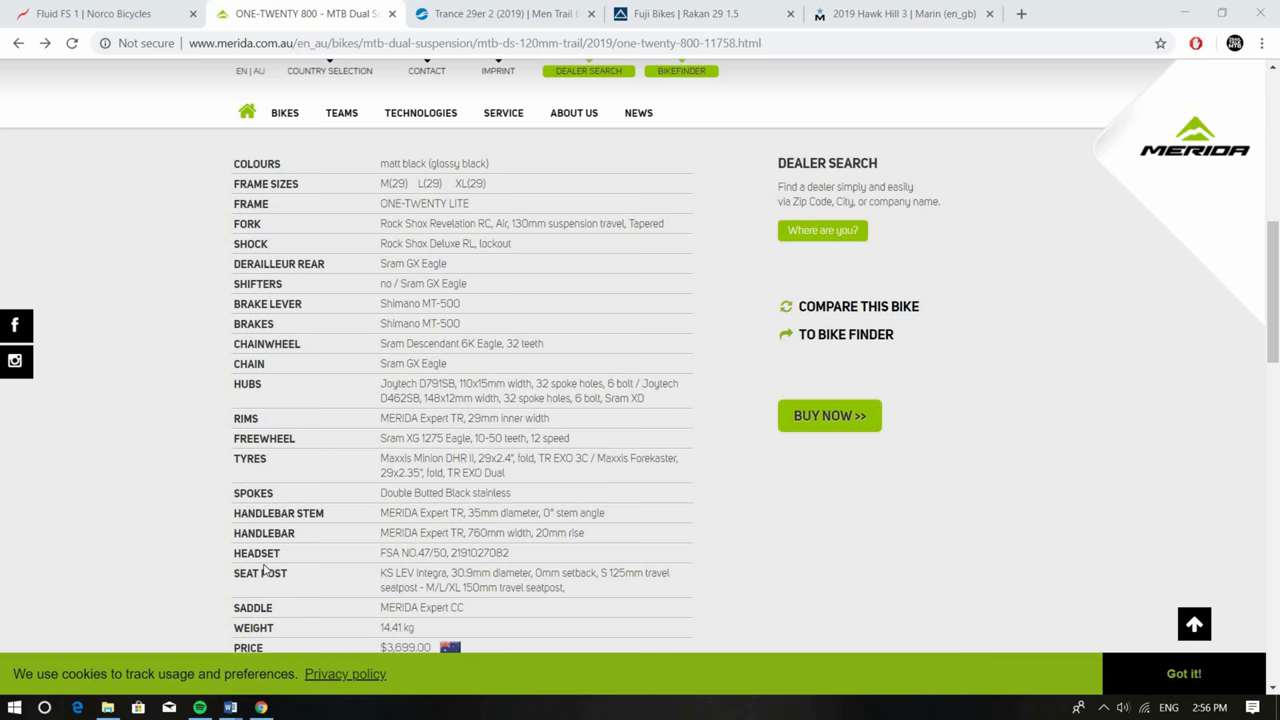
{"action": "scroll", "scroll_direction": "down", "scroll_amount": 3}
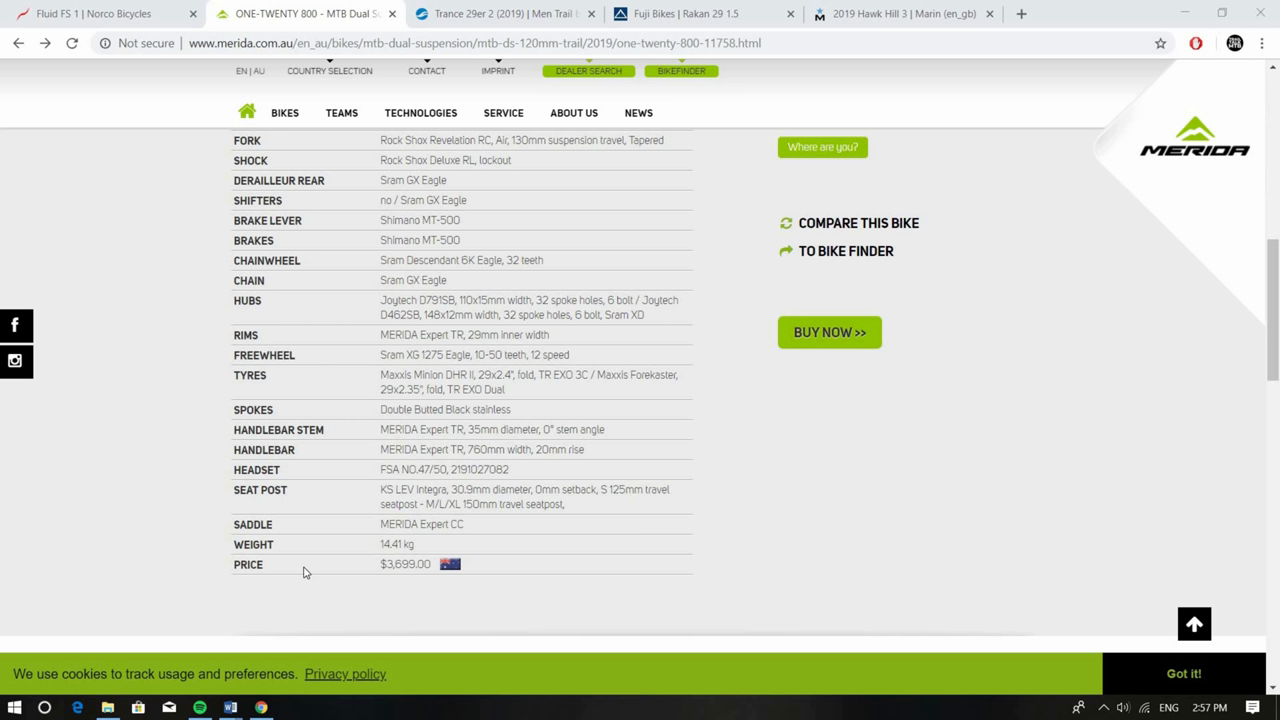
Bring up the Giant Trance 29er 2 page and its S–XL geometry table
{"action": "left_click", "coordinate": [505, 13]}
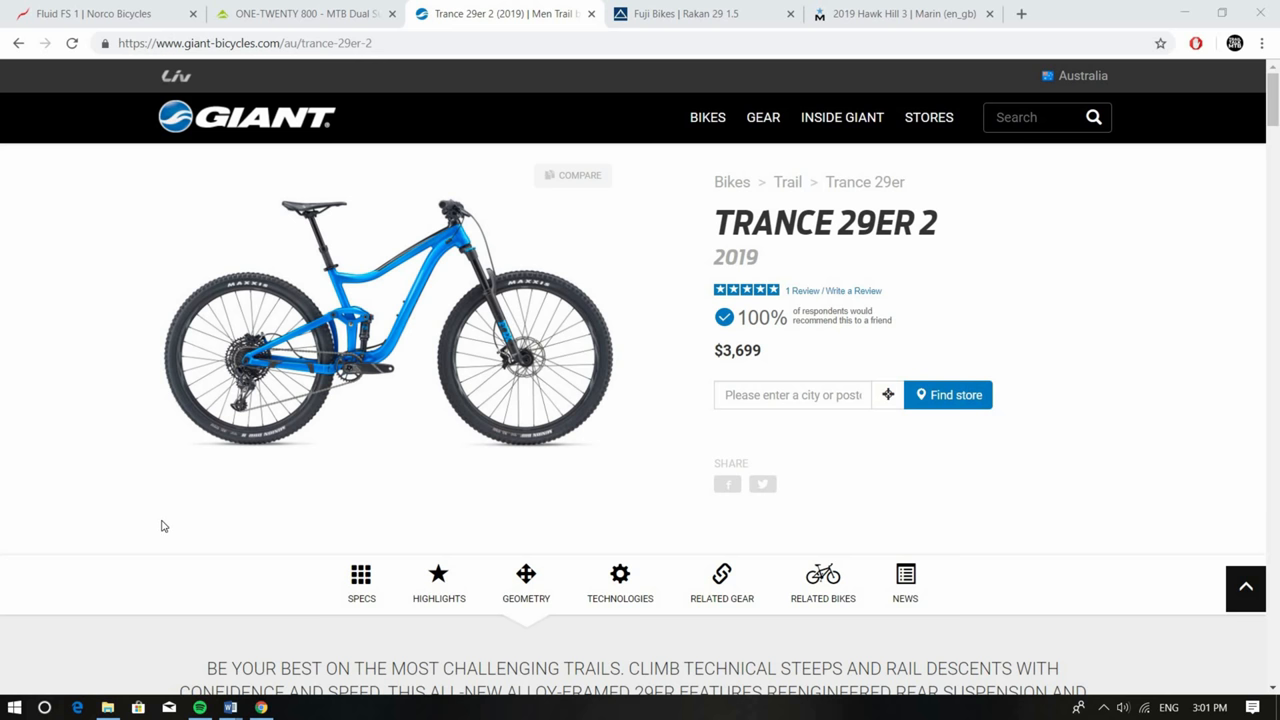
{"action": "mouse_move", "coordinate": [170, 513]}
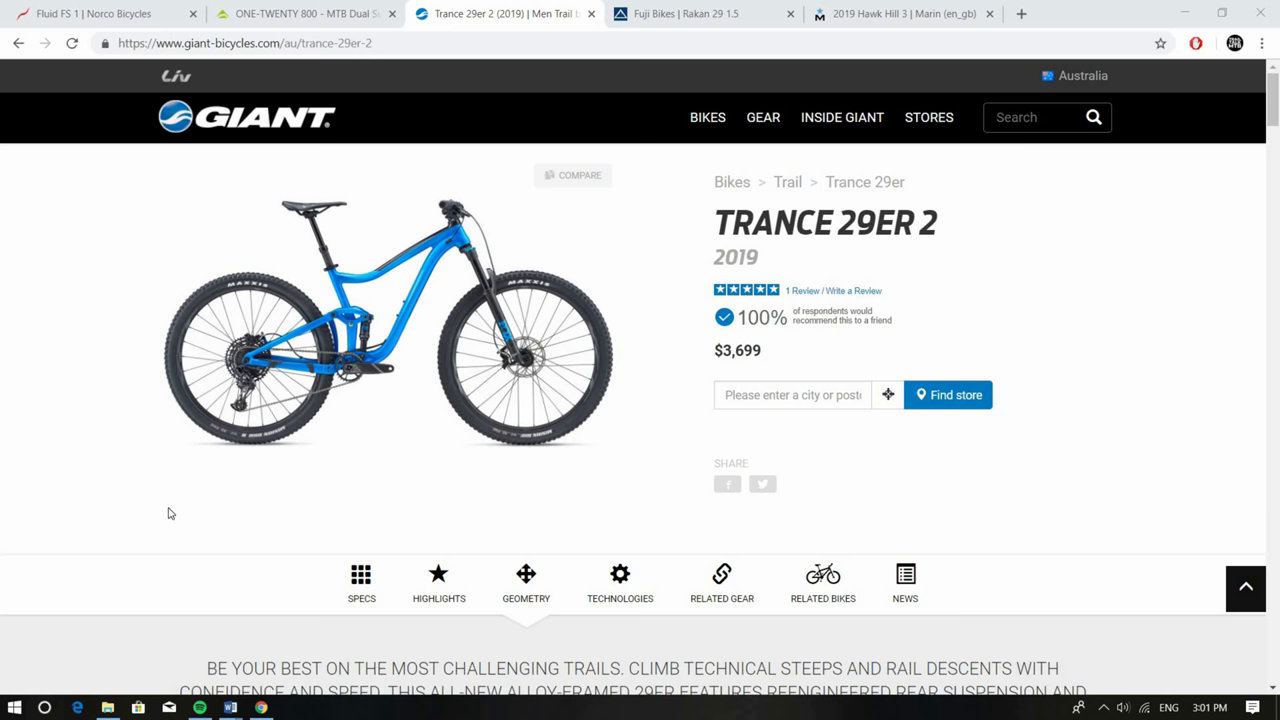
{"action": "scroll", "scroll_direction": "down", "scroll_amount": 3}
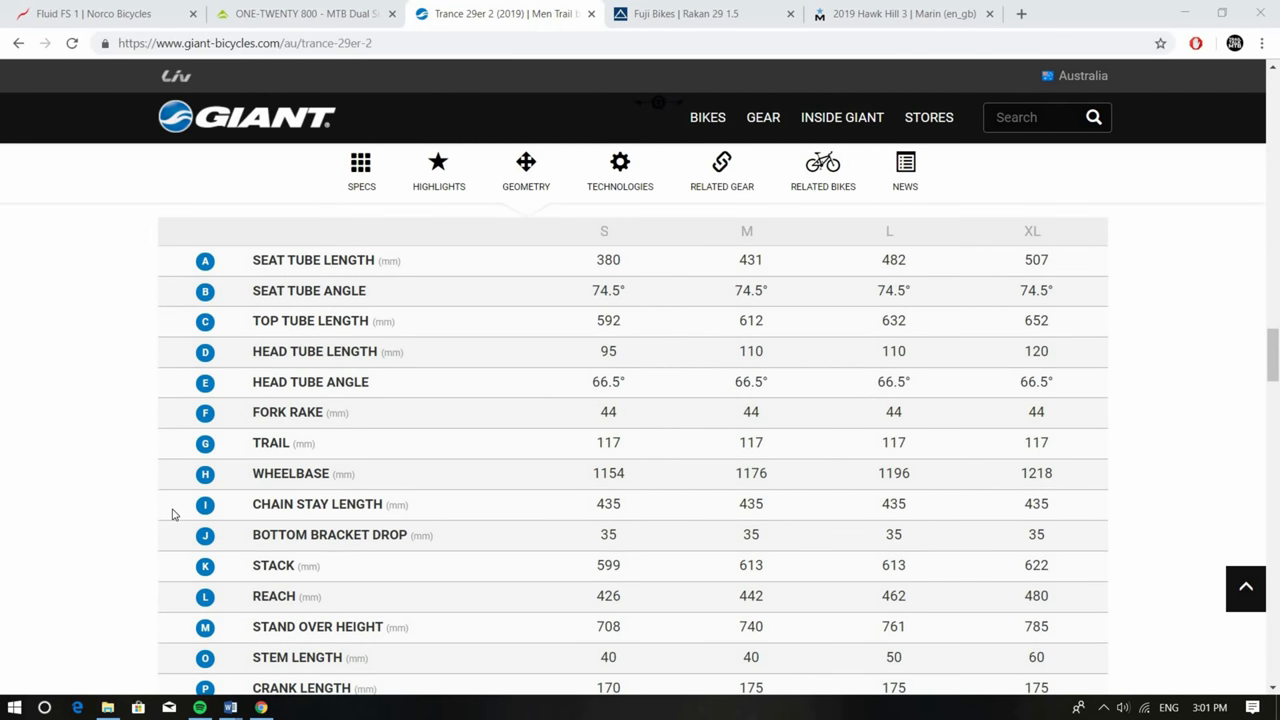
{"action": "mouse_move", "coordinate": [181, 503]}
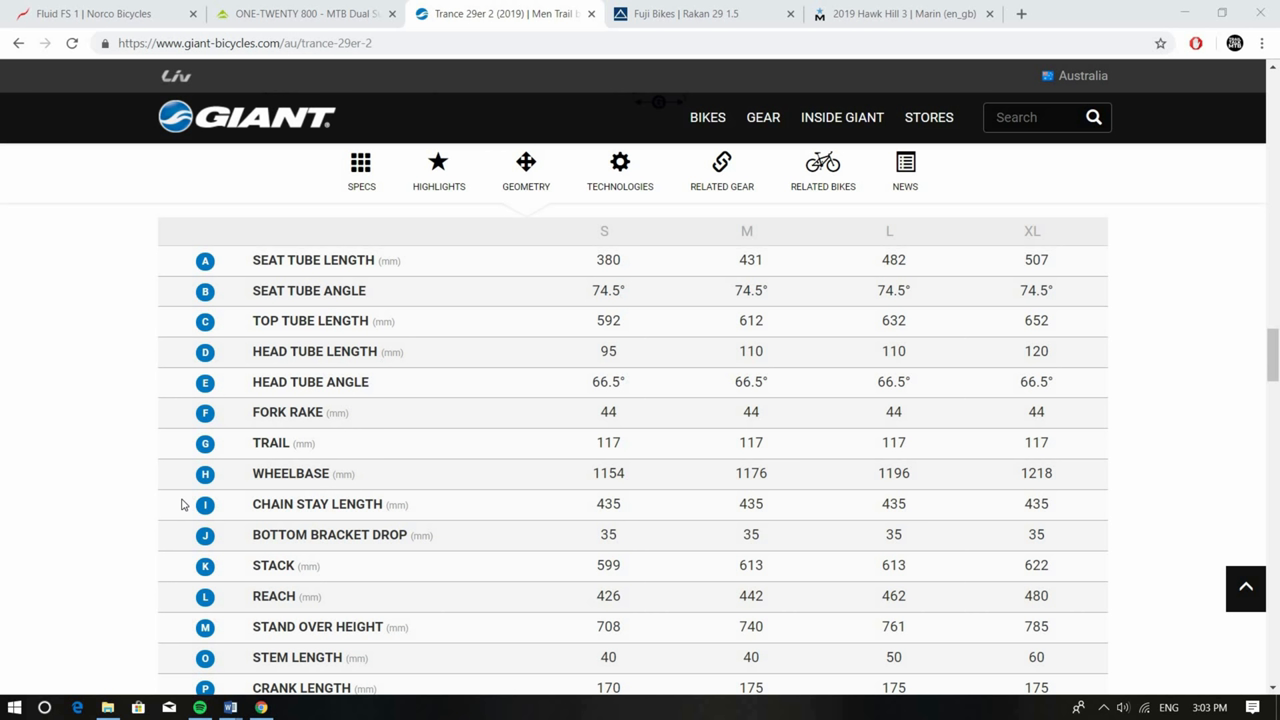
Switch to the Fuji Rakan 29 1.5 page, $2499.99 in Satin Tech Silver
{"action": "left_click", "coordinate": [685, 13]}
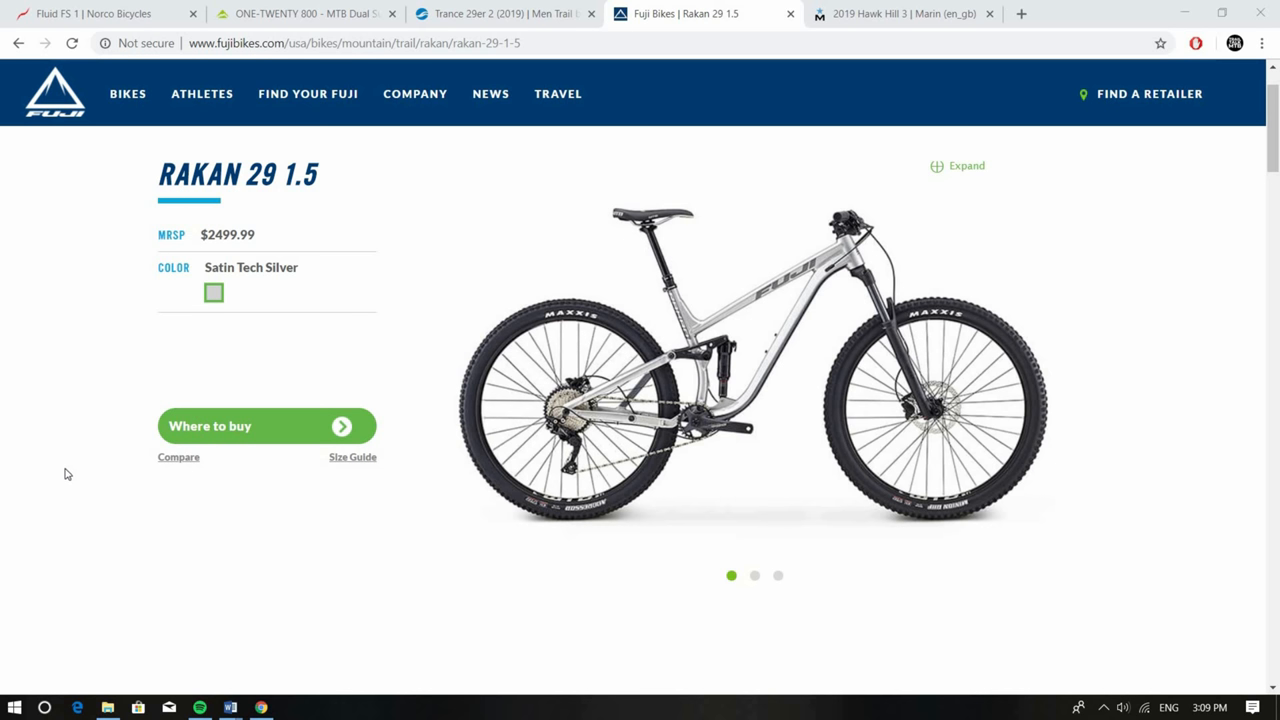
{"action": "scroll", "scroll_direction": "down", "scroll_amount": 3}
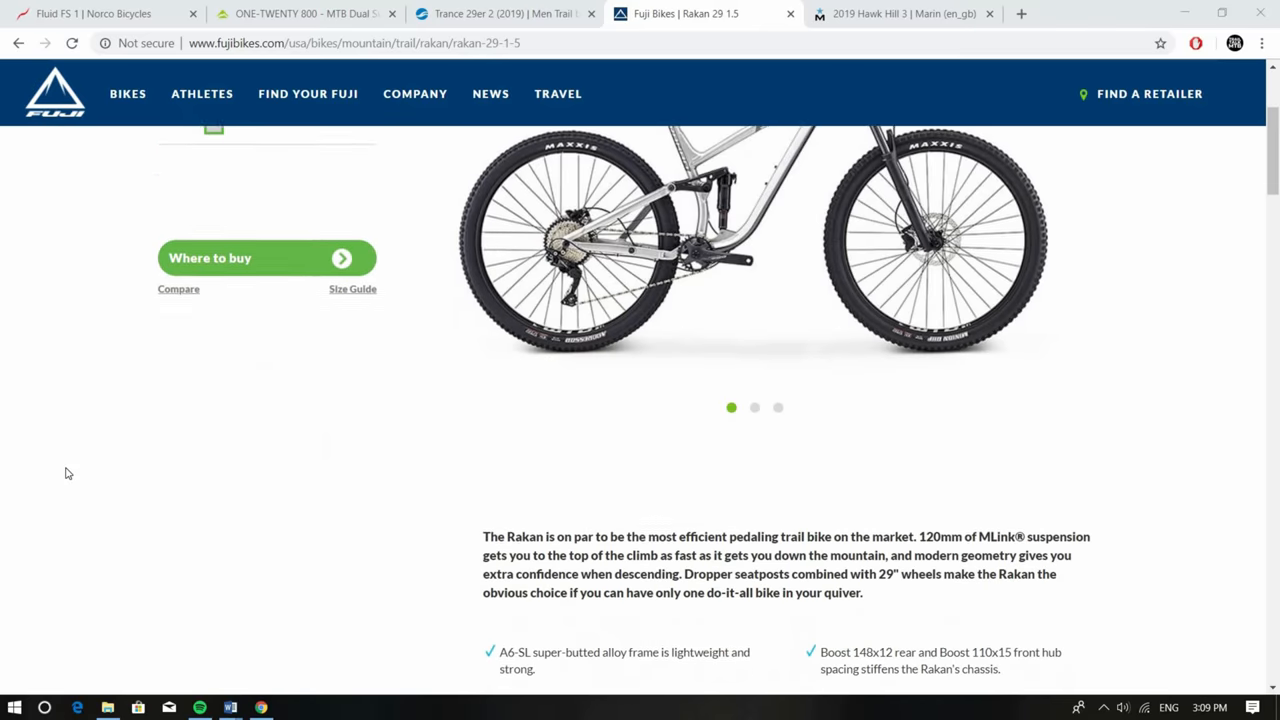
{"action": "scroll", "scroll_direction": "down", "scroll_amount": 3}
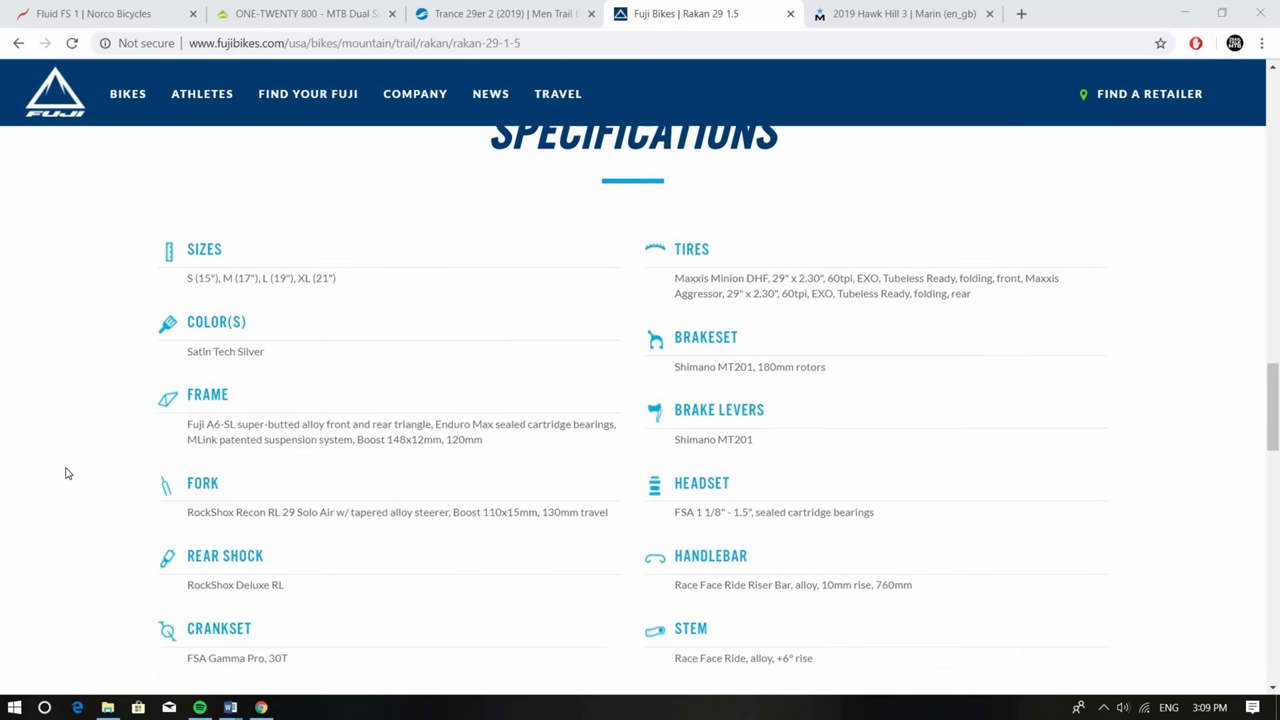
{"action": "scroll", "scroll_direction": "down", "scroll_amount": 3}
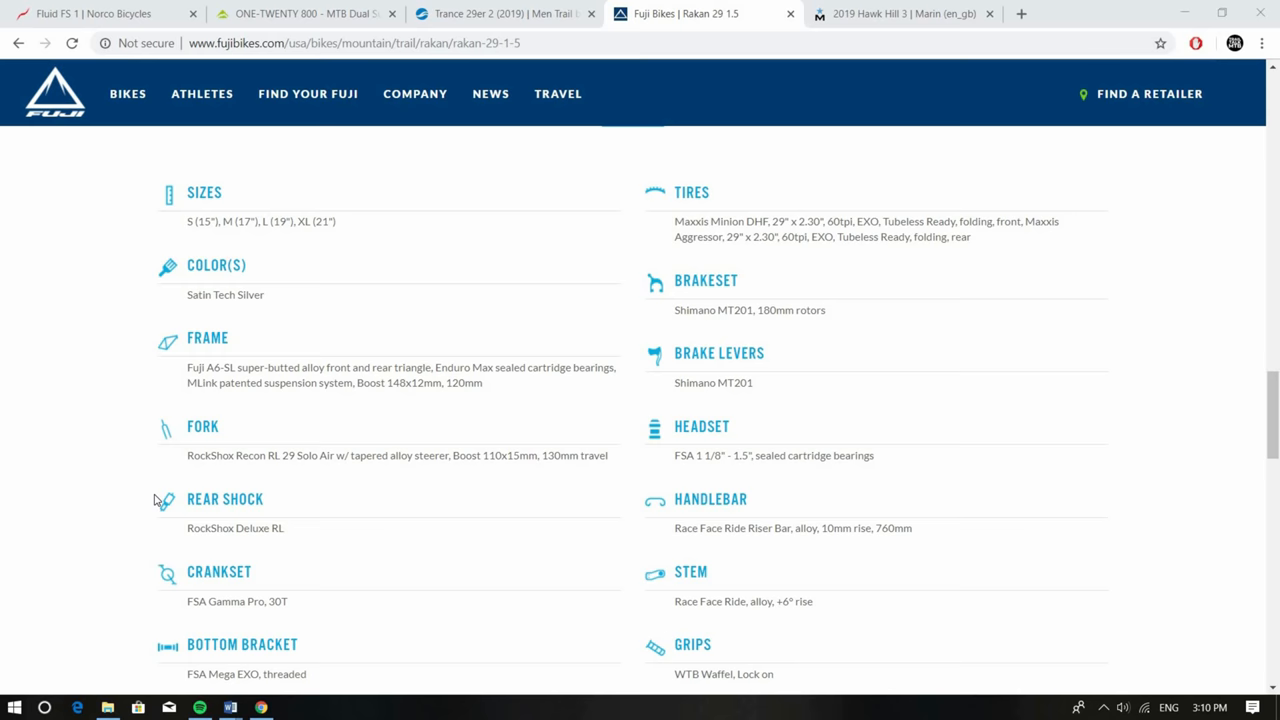
{"action": "scroll", "scroll_direction": "down", "scroll_amount": 3}
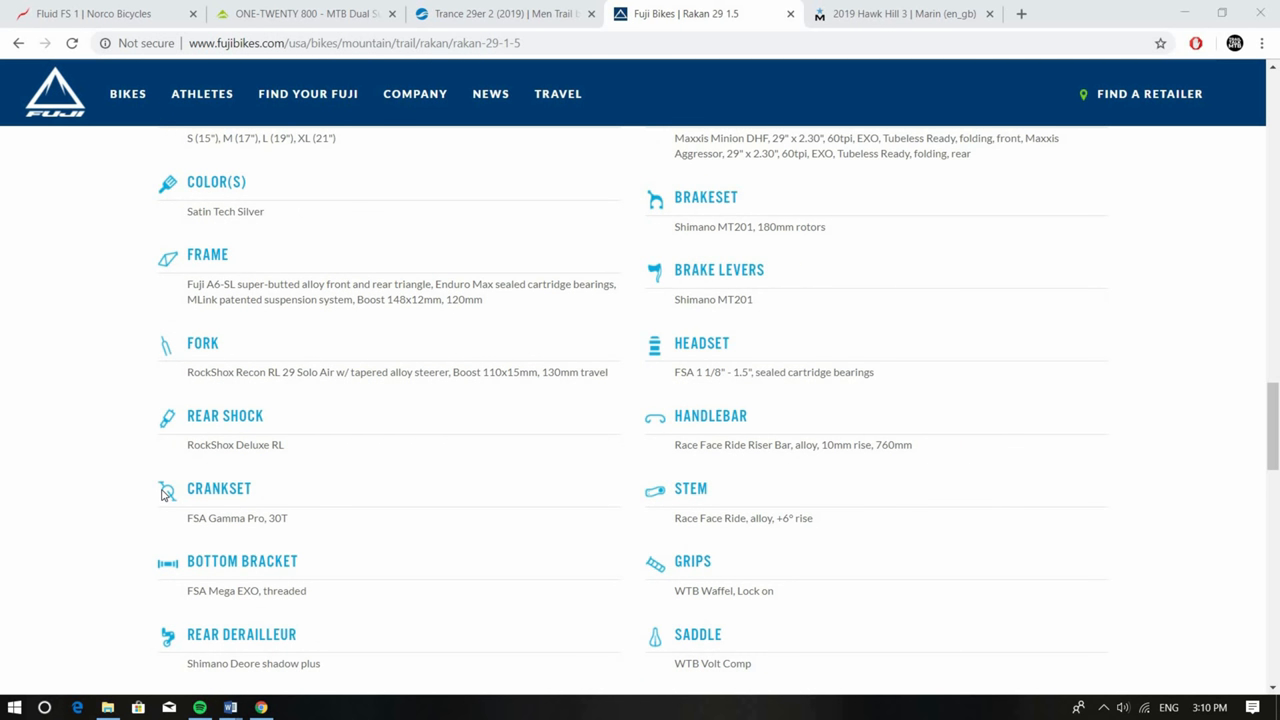
{"action": "scroll", "scroll_direction": "down", "scroll_amount": 3}
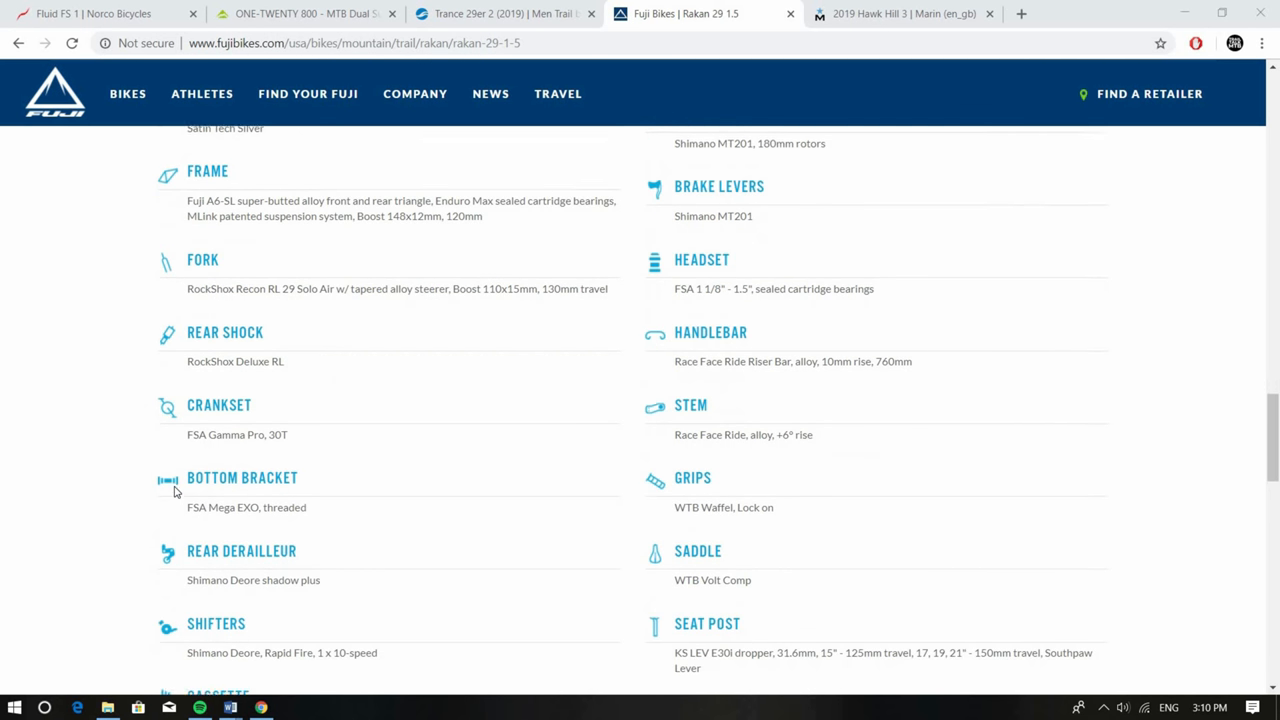
{"action": "scroll", "scroll_direction": "down", "scroll_amount": 3}
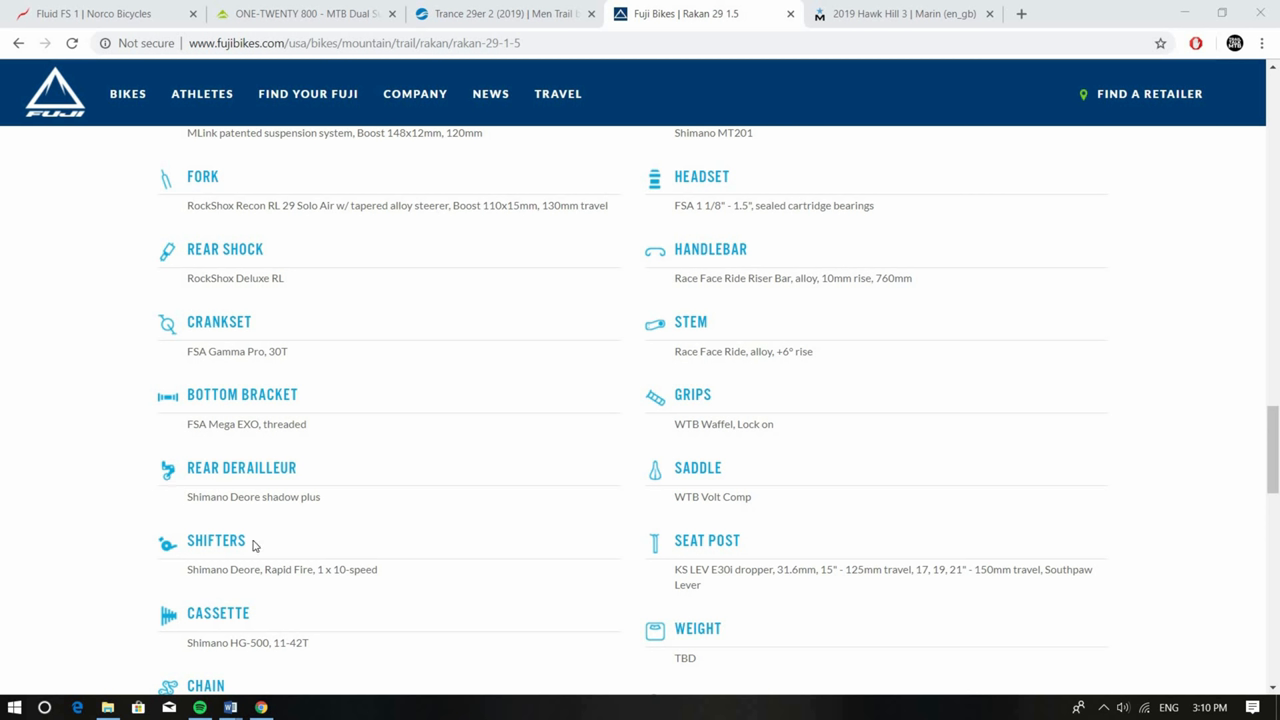
{"action": "mouse_move", "coordinate": [307, 587]}
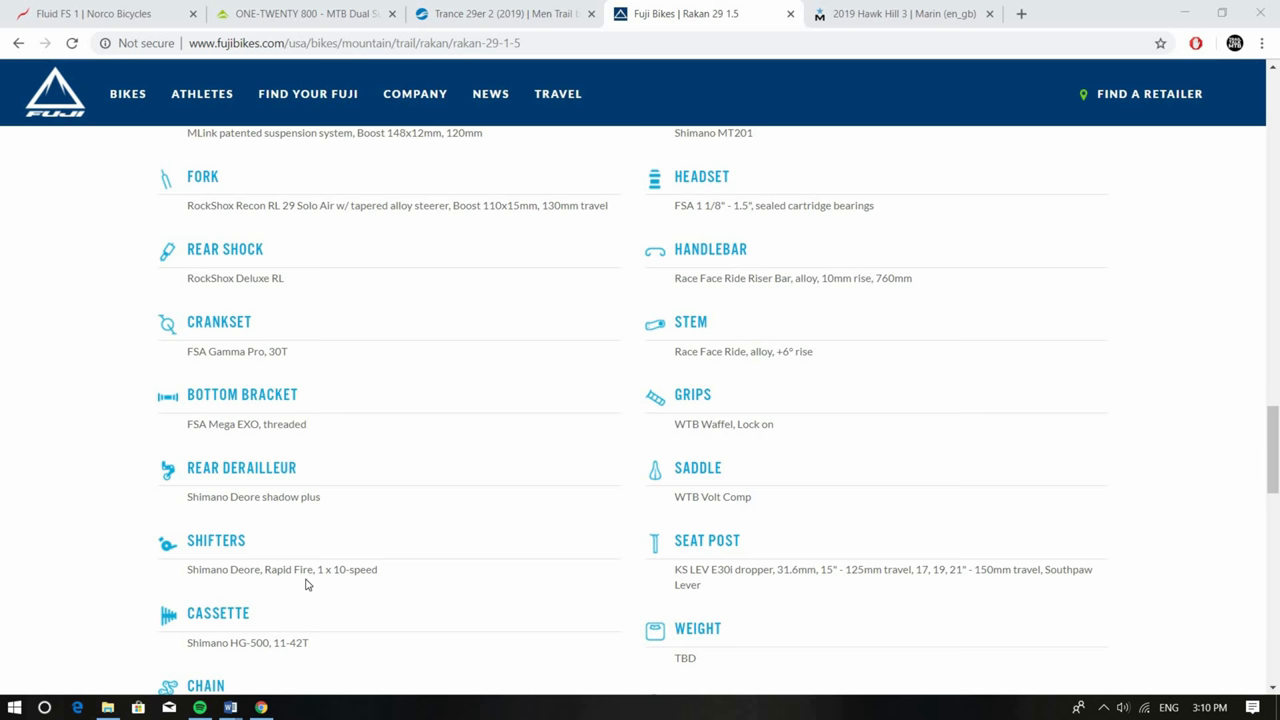
{"action": "scroll", "scroll_direction": "down", "scroll_amount": 3}
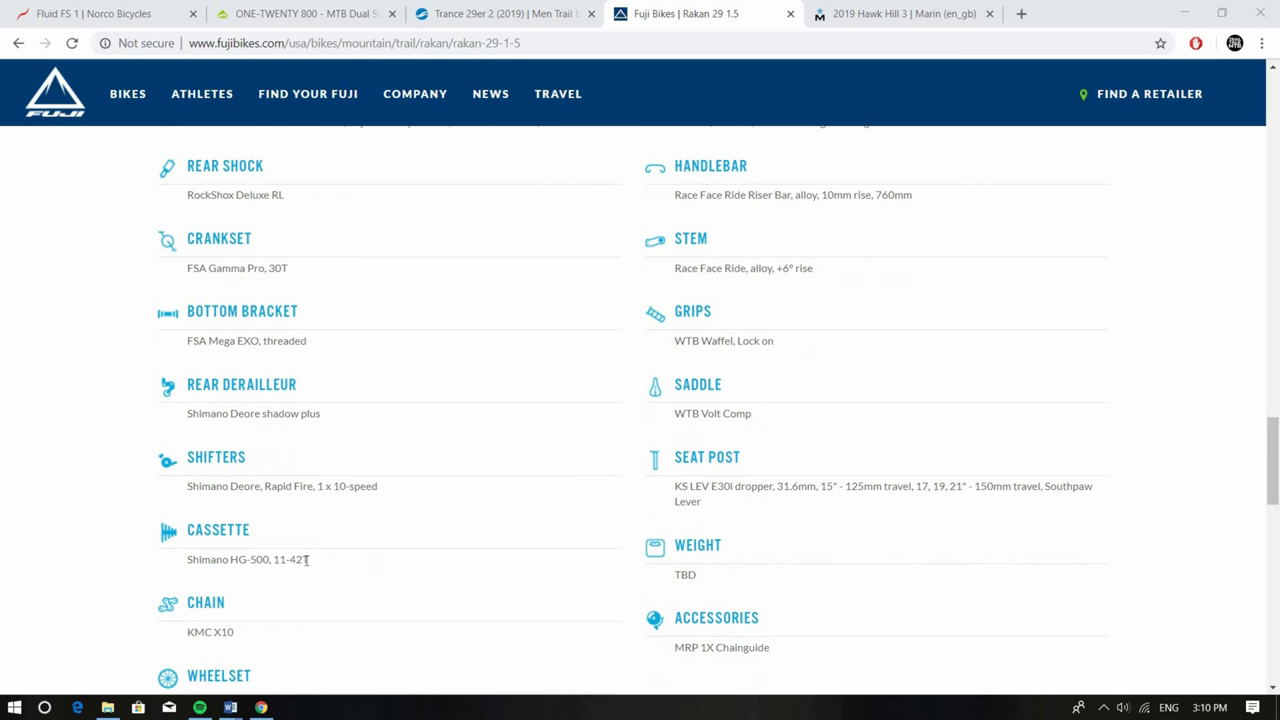
{"action": "scroll", "scroll_direction": "down", "scroll_amount": 3}
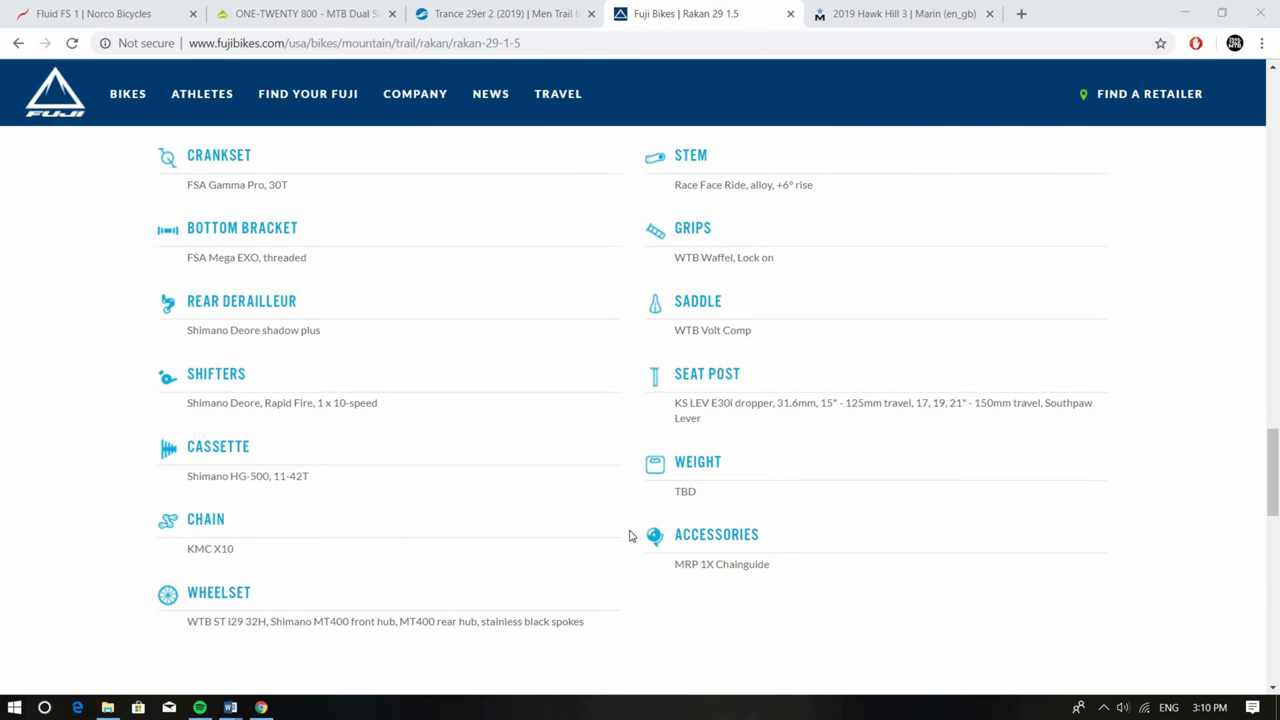
{"action": "scroll", "scroll_direction": "up", "scroll_amount": 3}
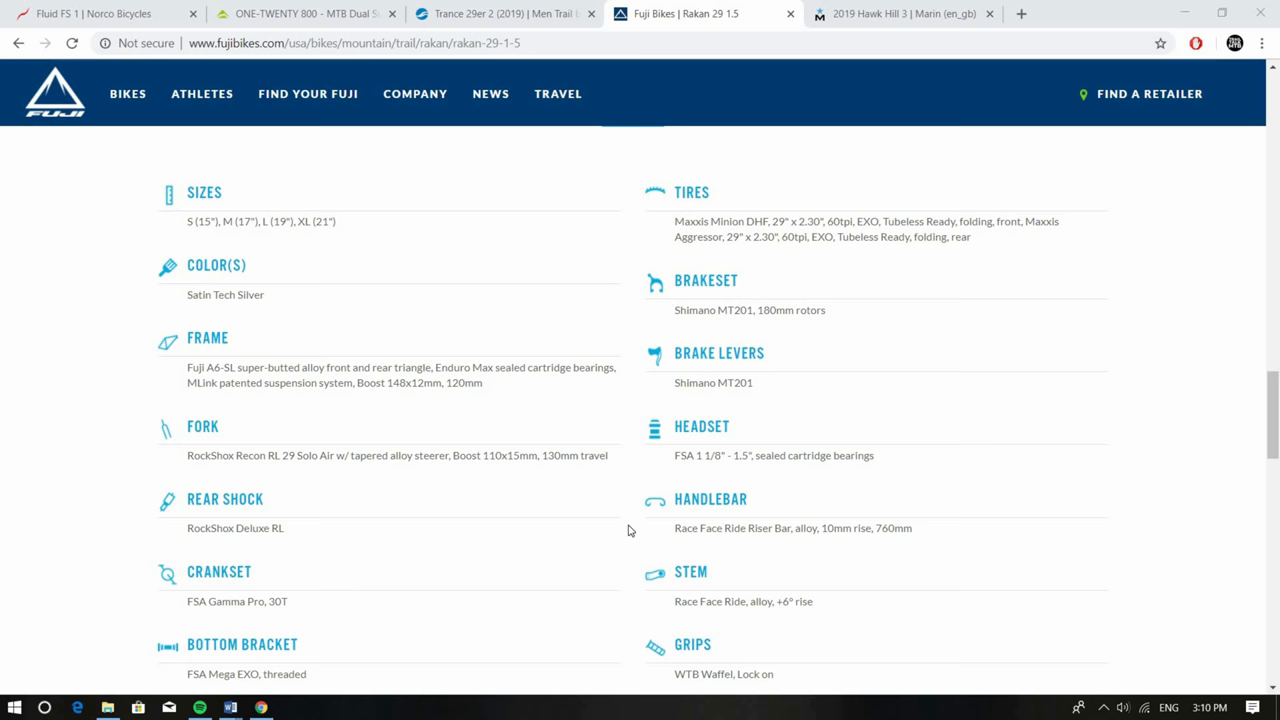
{"action": "scroll", "scroll_direction": "down", "scroll_amount": 3}
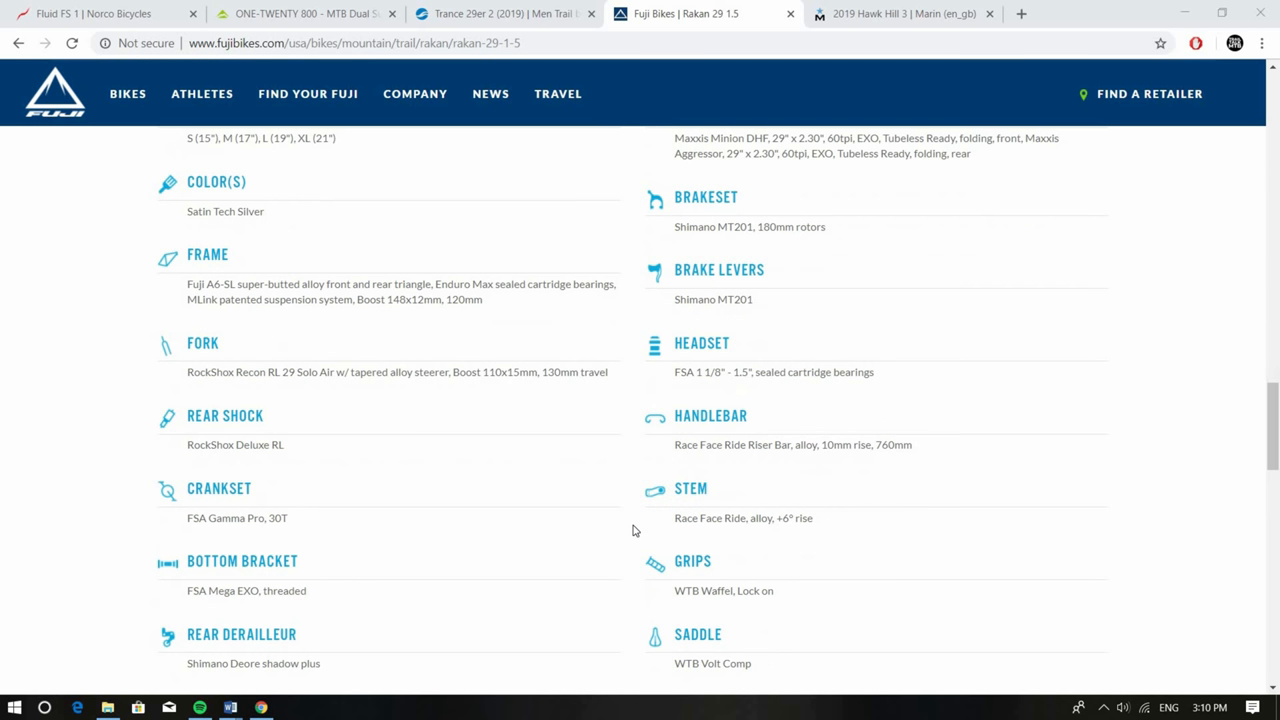
{"action": "scroll", "scroll_direction": "down", "scroll_amount": 3}
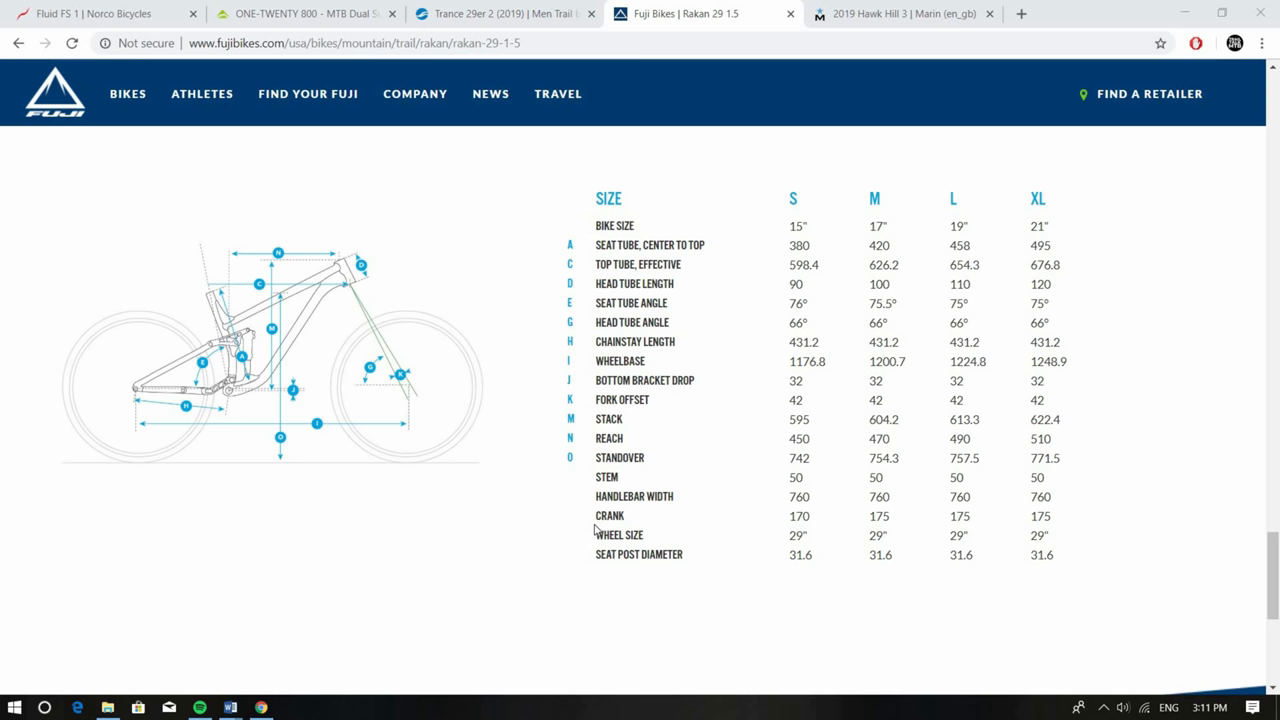
{"action": "mouse_move", "coordinate": [510, 580]}
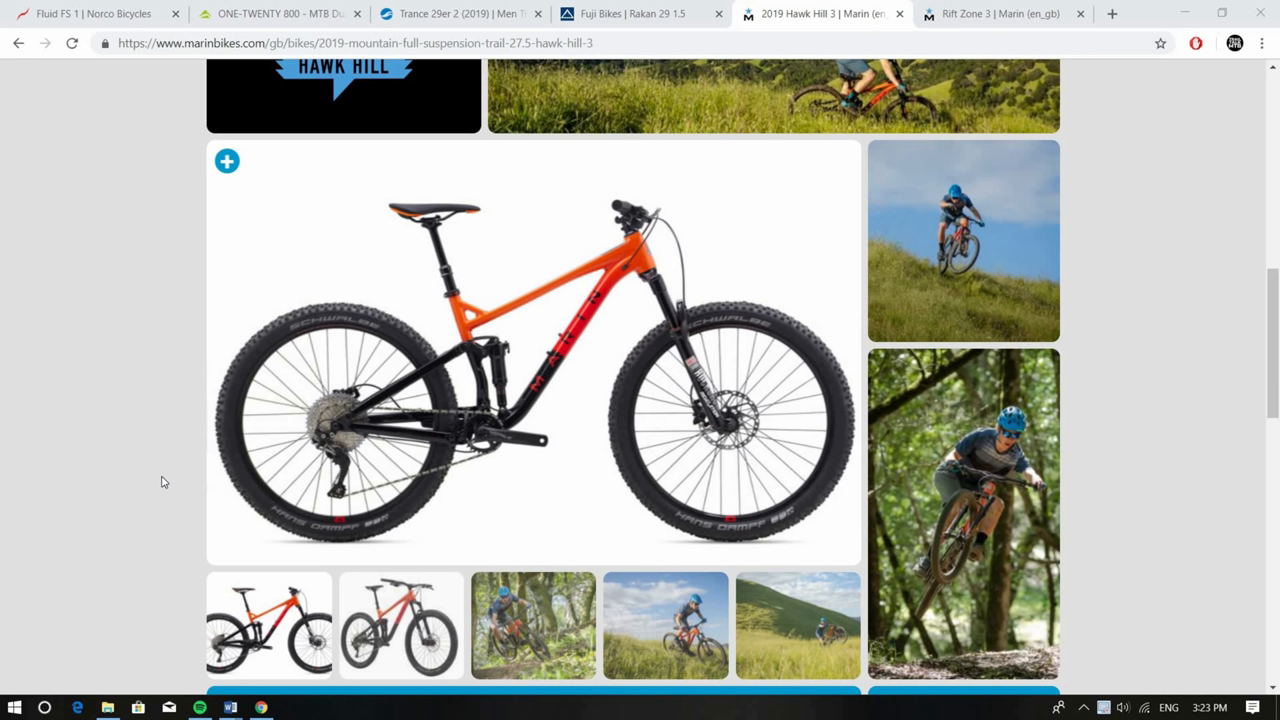
{"action": "mouse_move", "coordinate": [185, 484]}
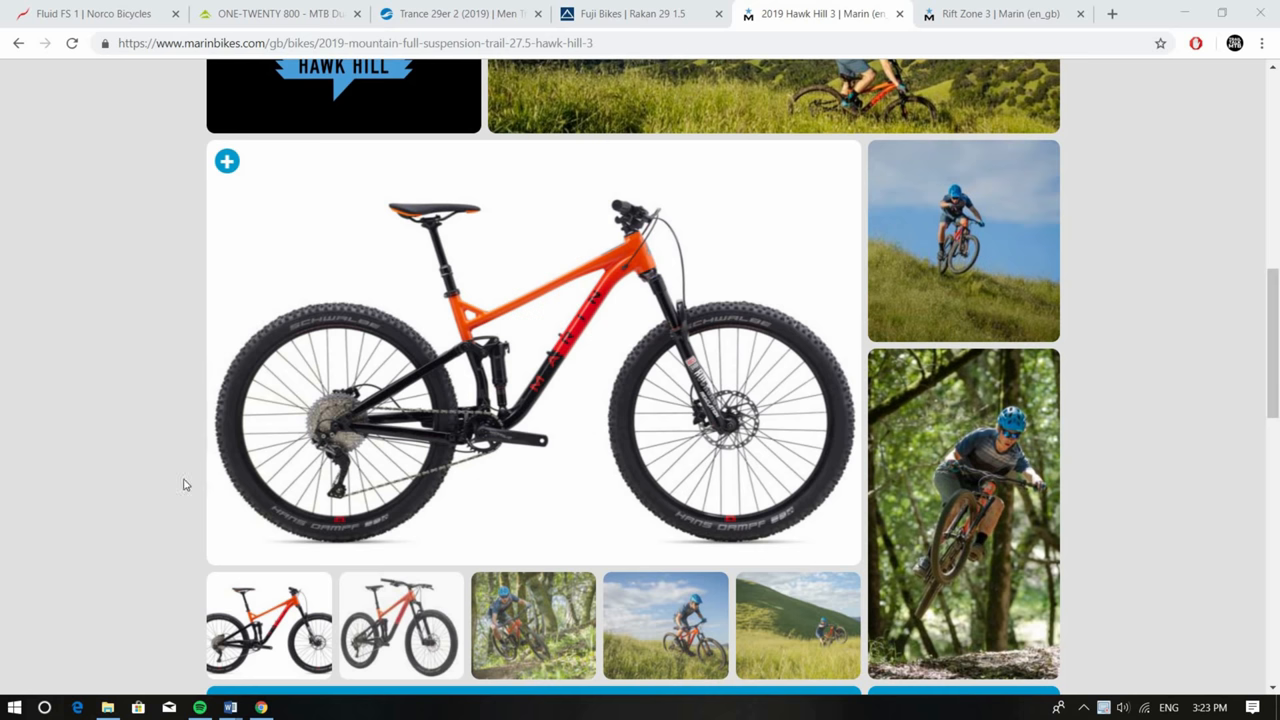
Show the Hawk Hill 3 geometry details and review the S–XL measurements
{"action": "left_click", "coordinate": [512, 190]}
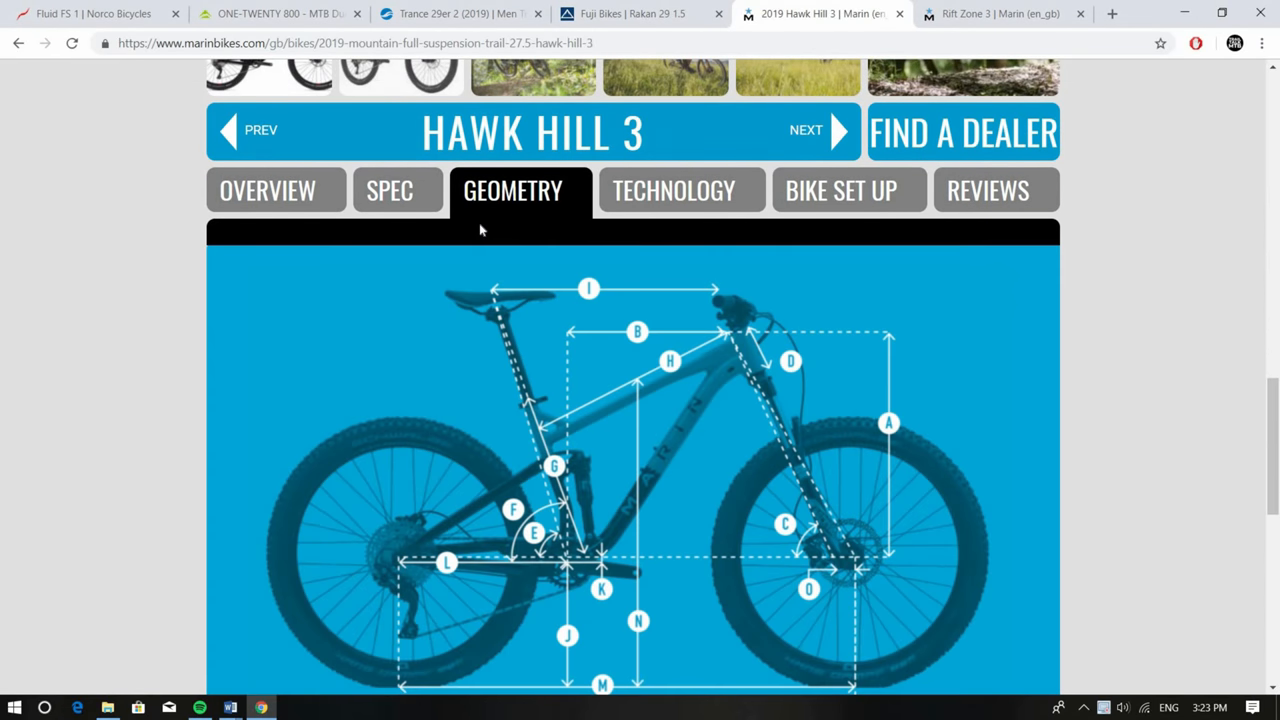
{"action": "scroll", "scroll_direction": "down", "scroll_amount": 3}
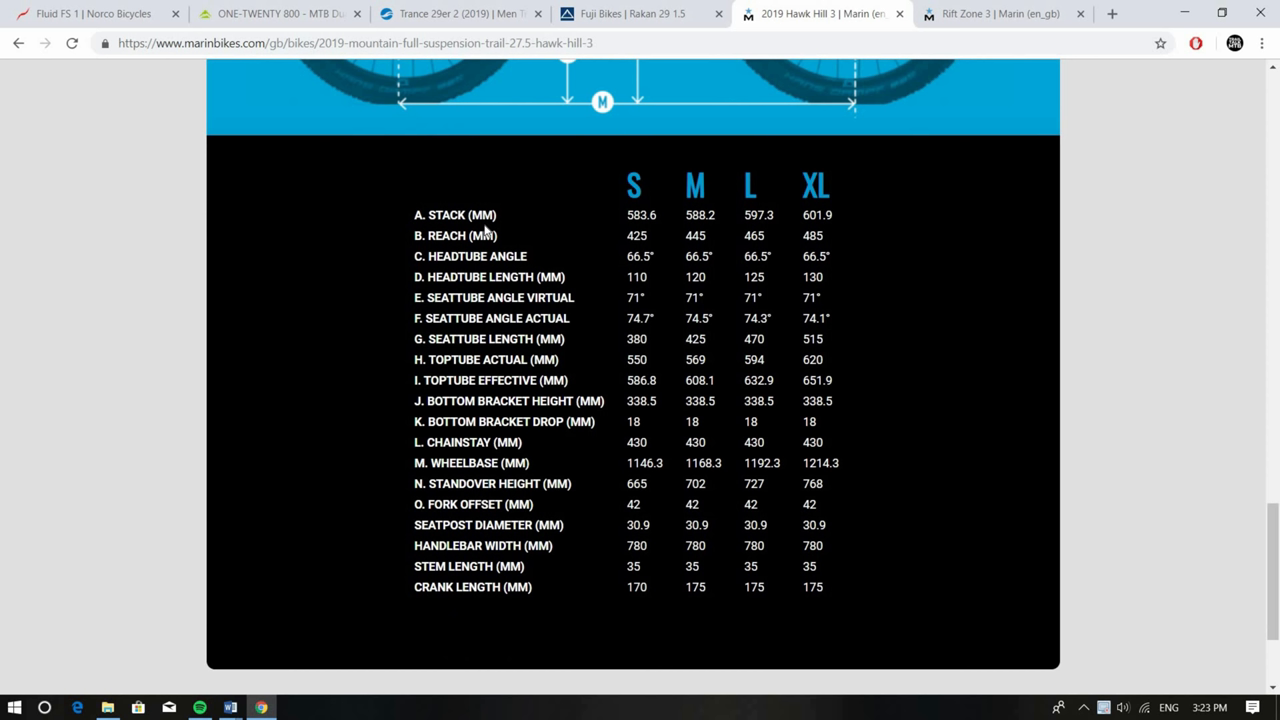
{"action": "mouse_move", "coordinate": [533, 227]}
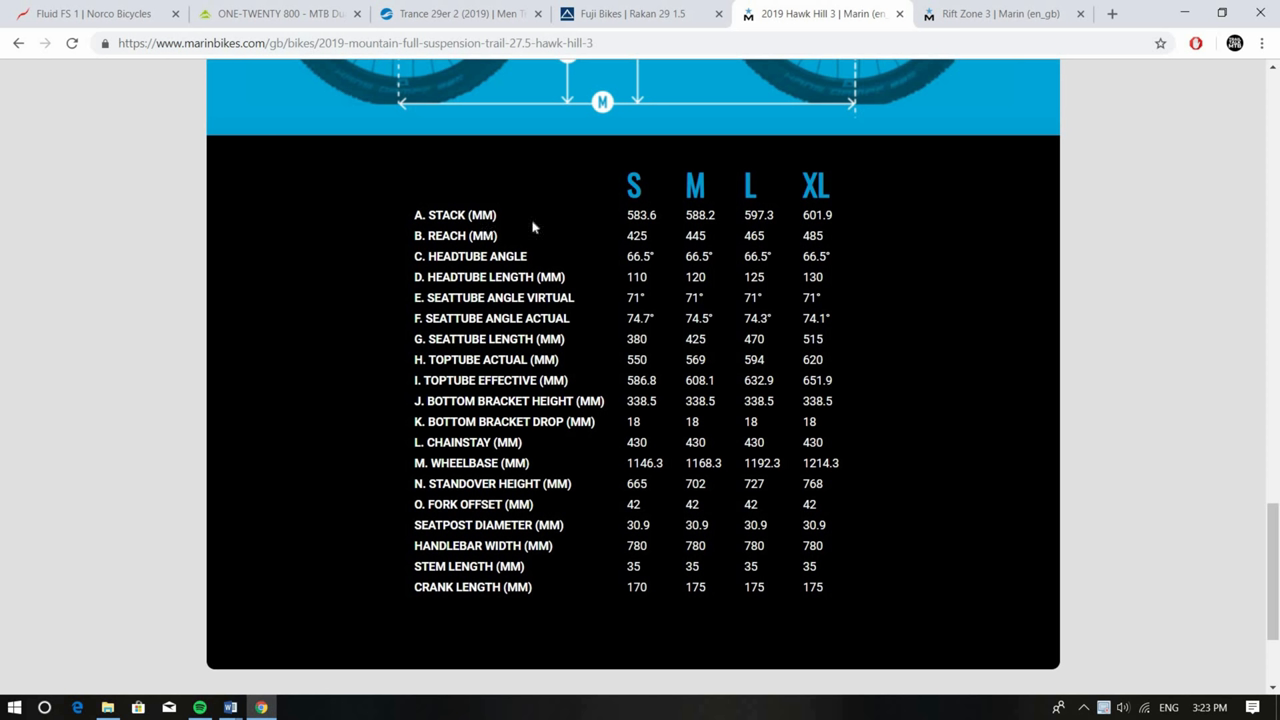
{"action": "mouse_move", "coordinate": [546, 244]}
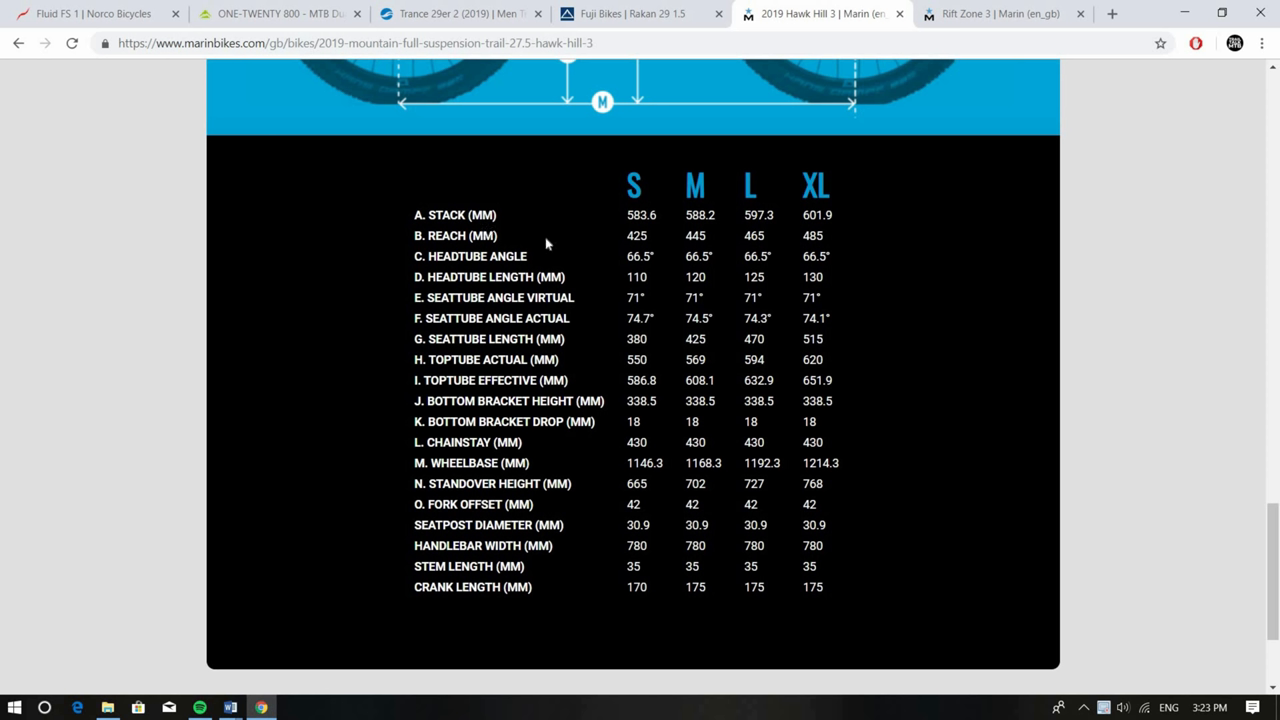
{"action": "scroll", "scroll_direction": "up", "scroll_amount": 3}
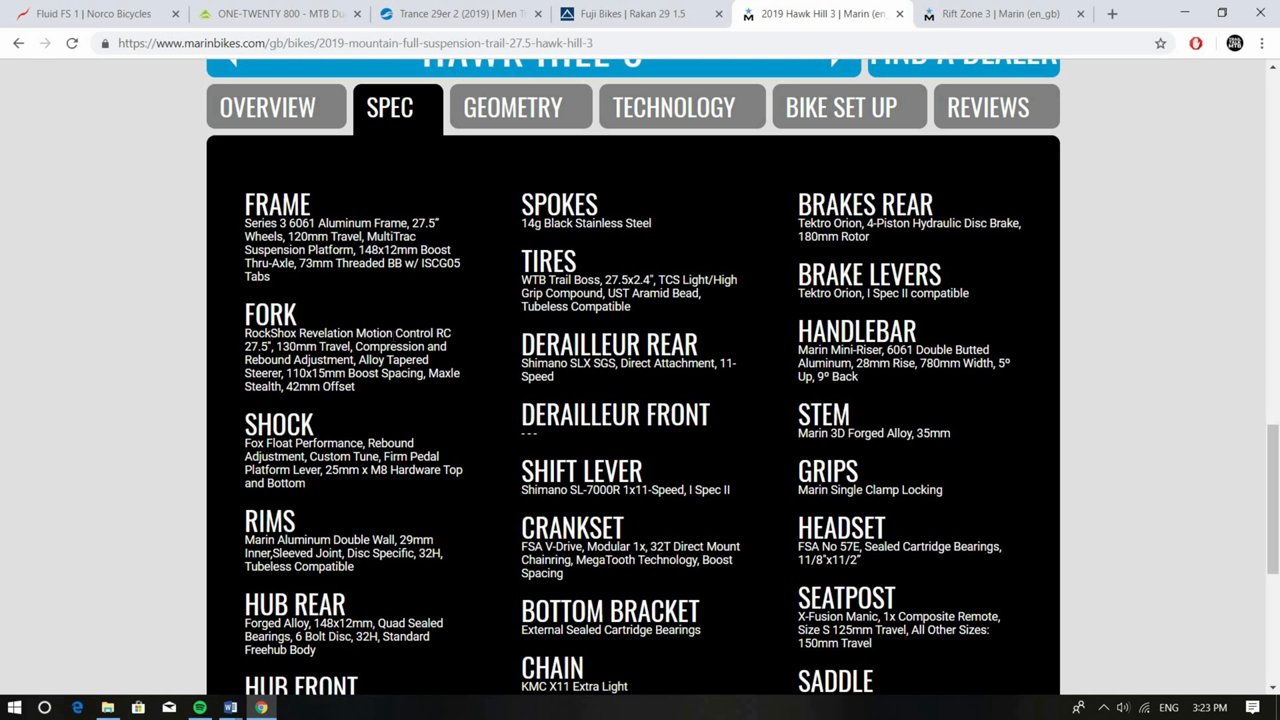
Review the Hawk Hill 3 components through front brakes, pedals and extras
{"action": "scroll", "scroll_direction": "down", "scroll_amount": 3}
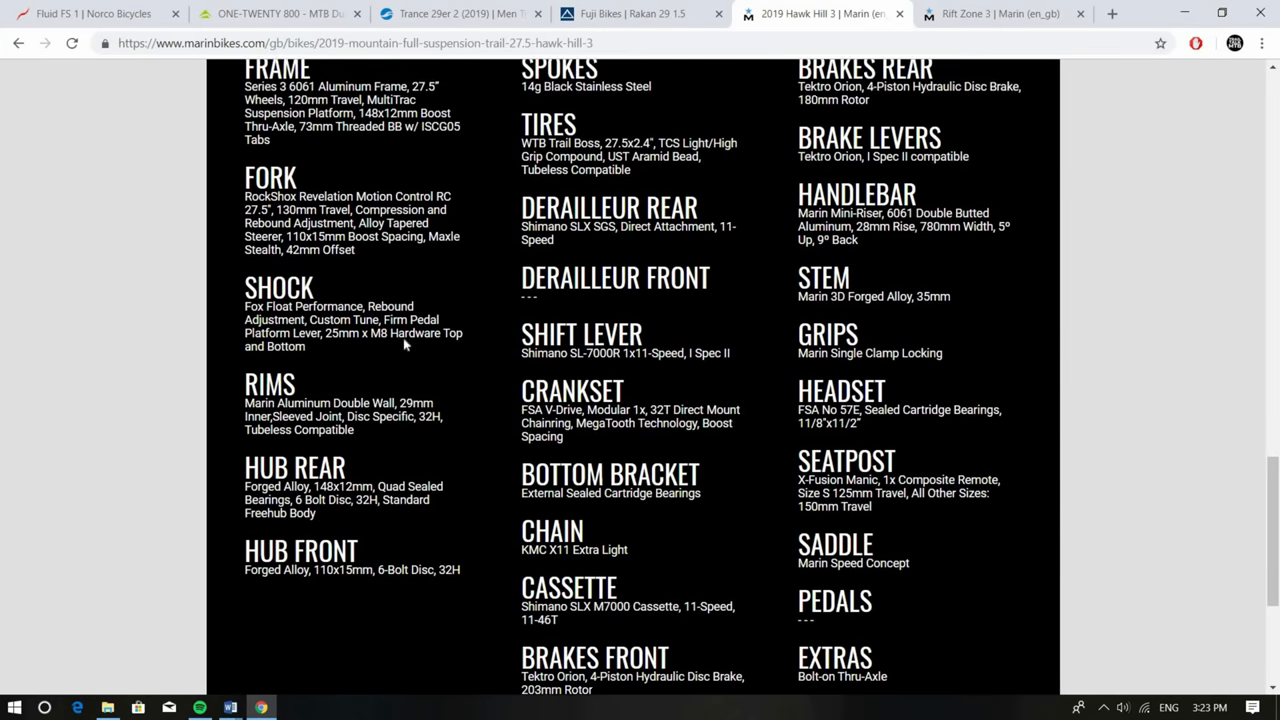
{"action": "scroll", "scroll_direction": "down", "scroll_amount": 3}
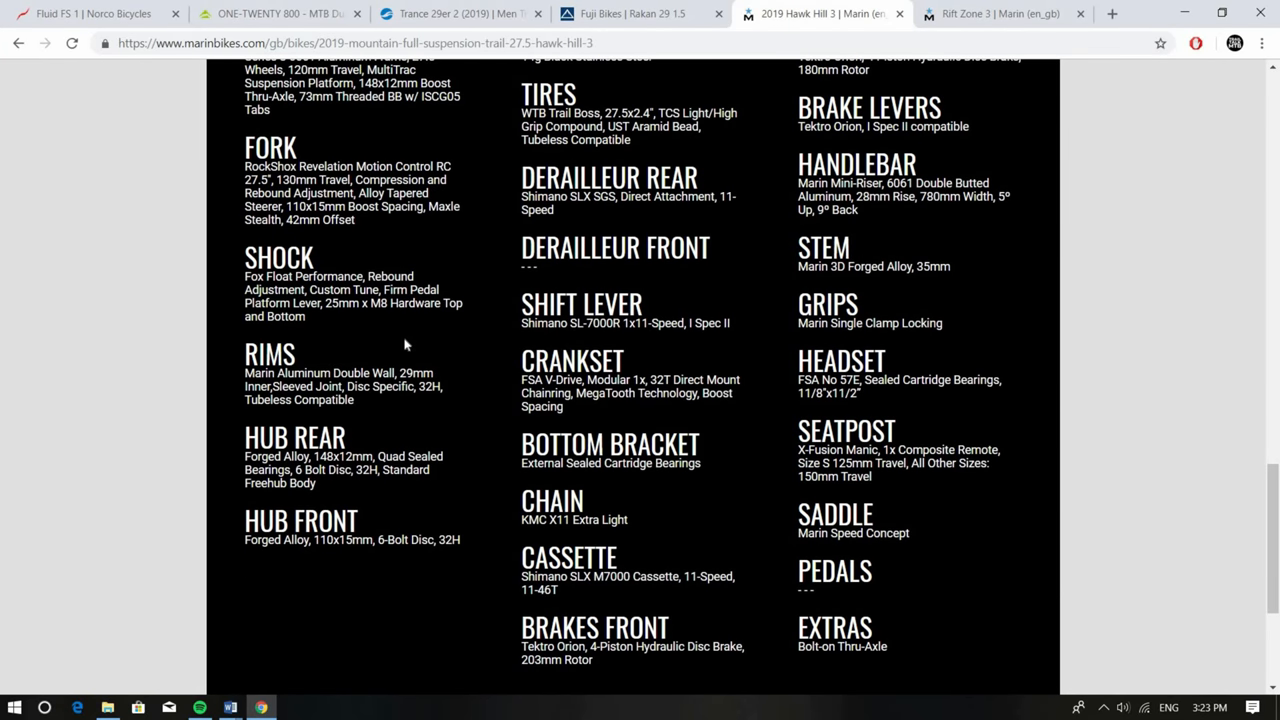
{"action": "scroll", "scroll_direction": "up", "scroll_amount": 3}
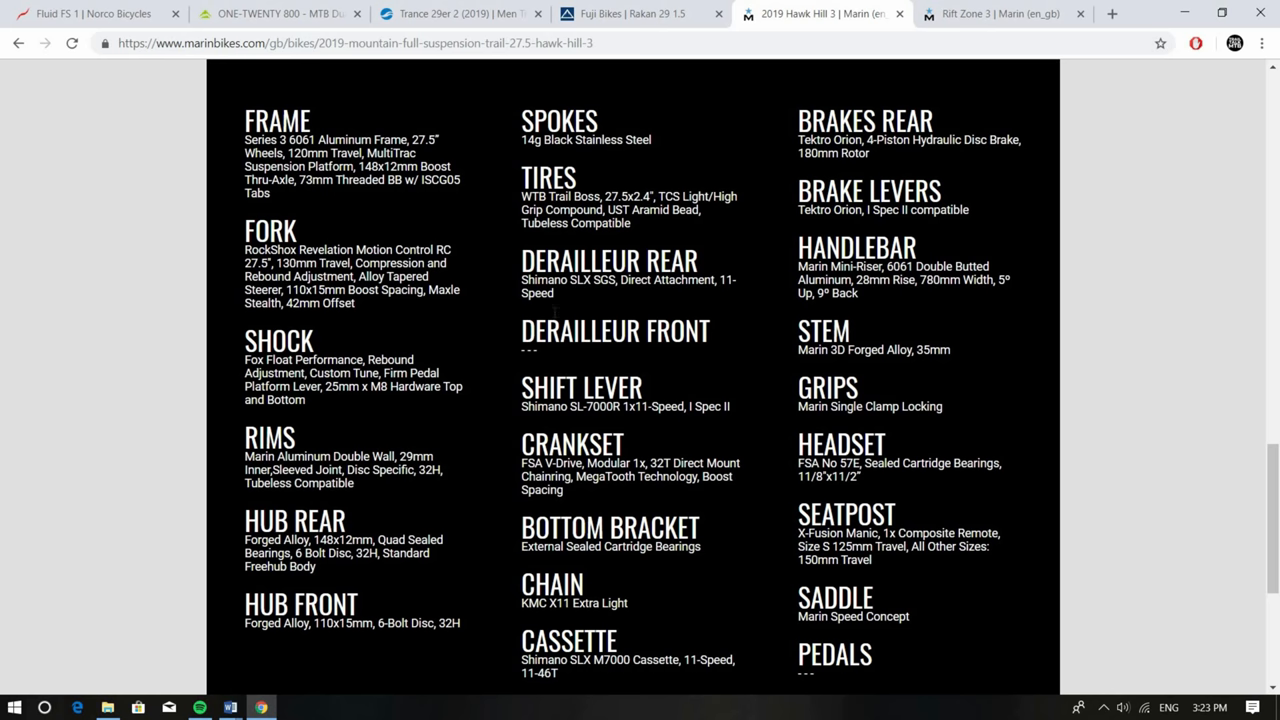
{"action": "scroll", "scroll_direction": "down", "scroll_amount": 3}
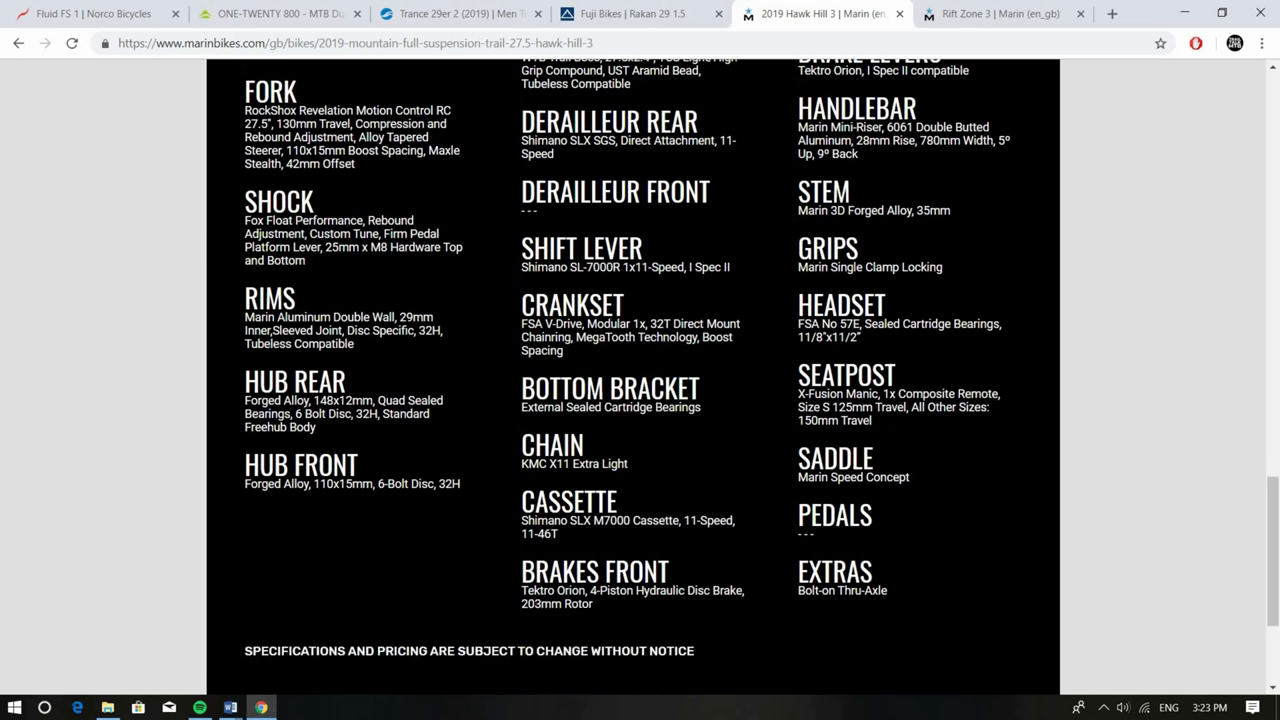
{"action": "scroll", "scroll_direction": "up", "scroll_amount": 3}
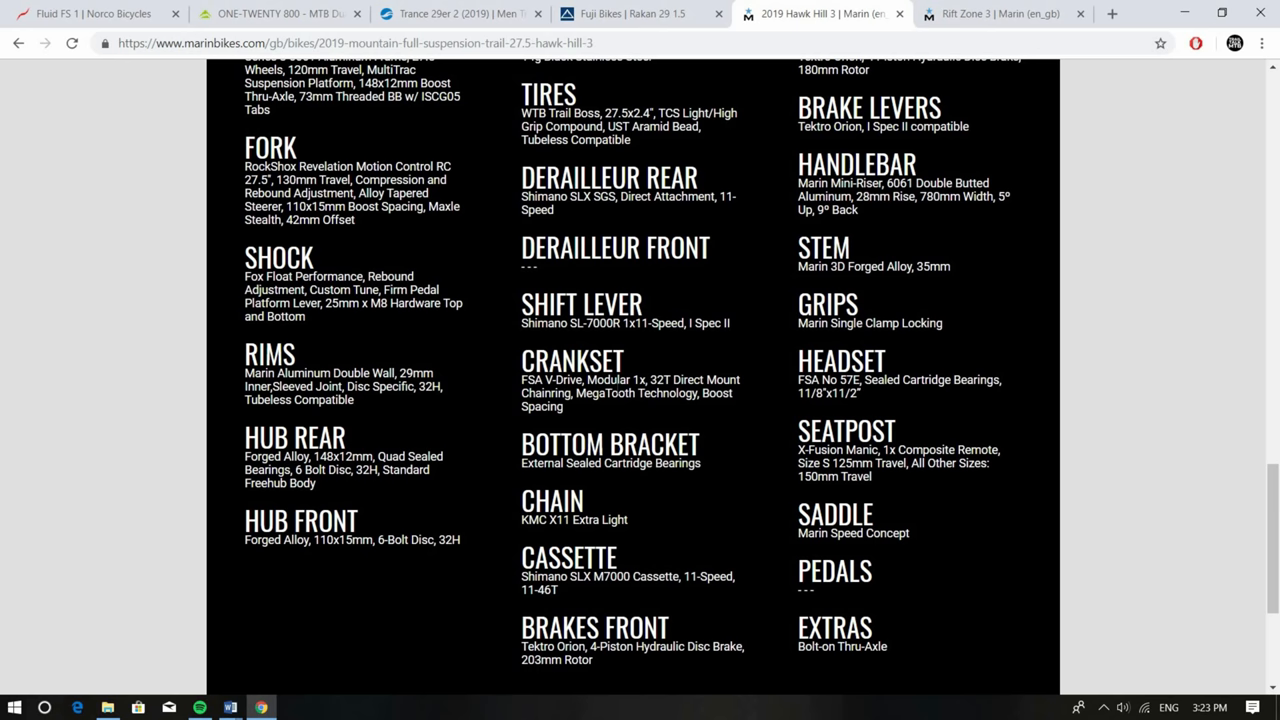
Return to the top of the Hawk Hill 3 page and switch to Rift Zone 3
{"action": "scroll", "scroll_direction": "up", "scroll_amount": 3}
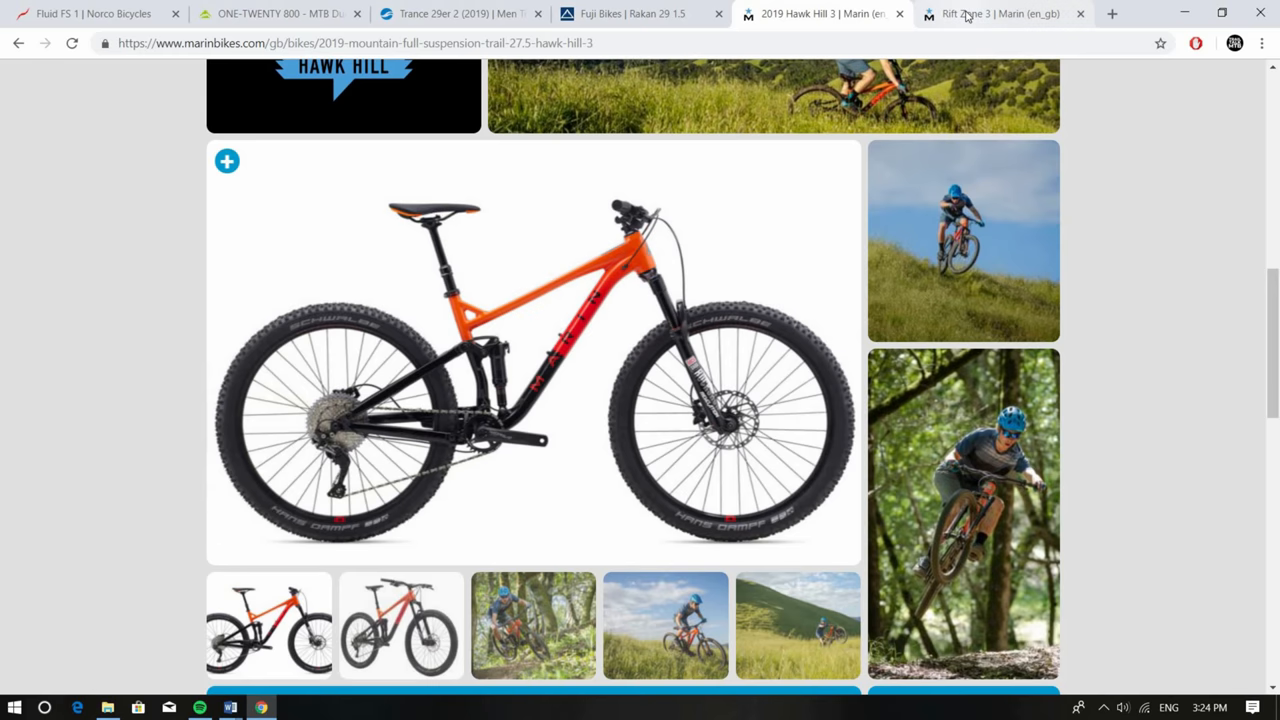
{"action": "mouse_move", "coordinate": [997, 13]}
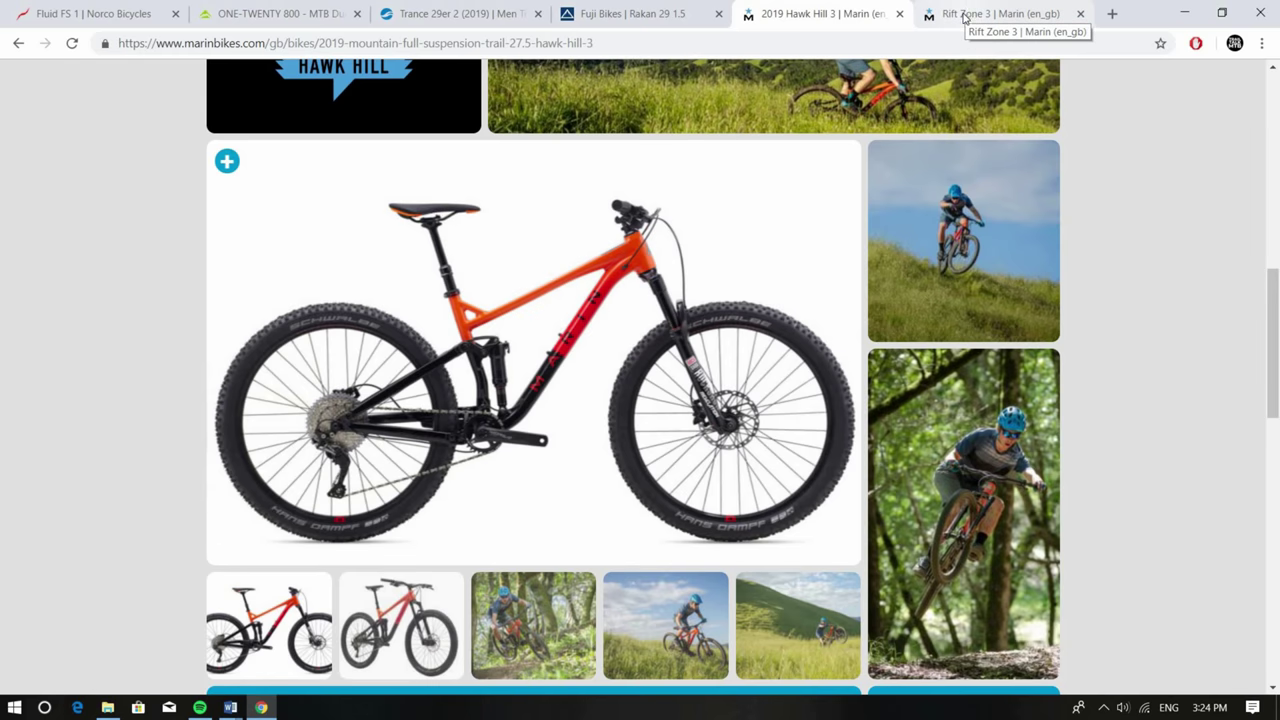
{"action": "left_click", "coordinate": [1000, 13]}
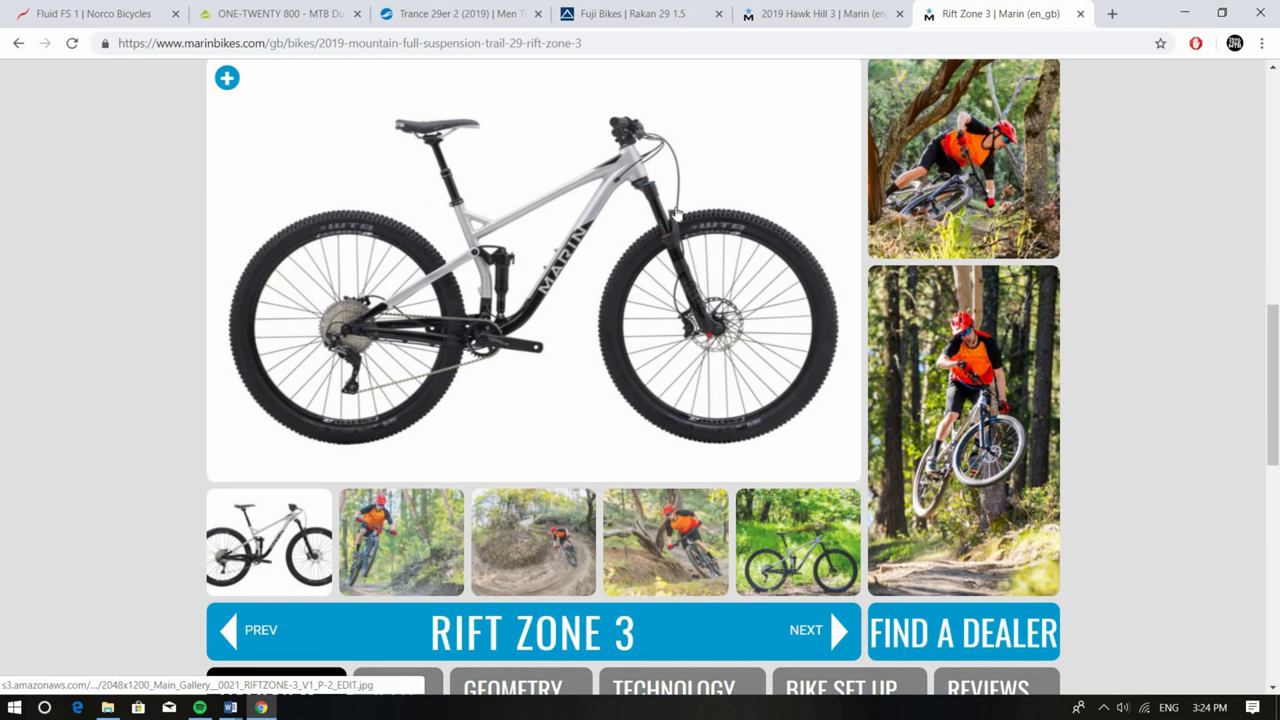